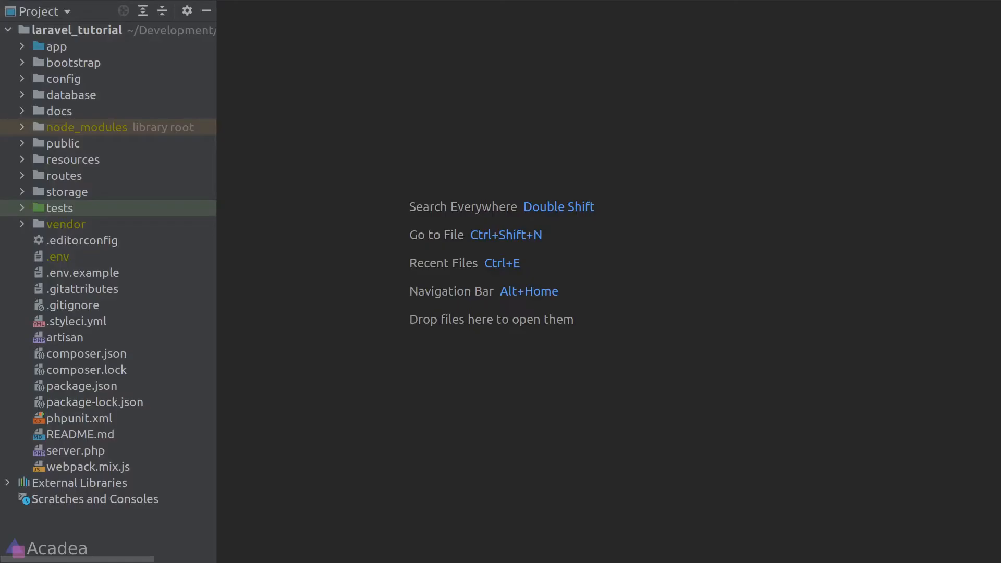
# Step: Expand the tests folder to reveal Feature, Unit, CreatesApplication.php and TestCase.php
pyautogui.click(22, 208)
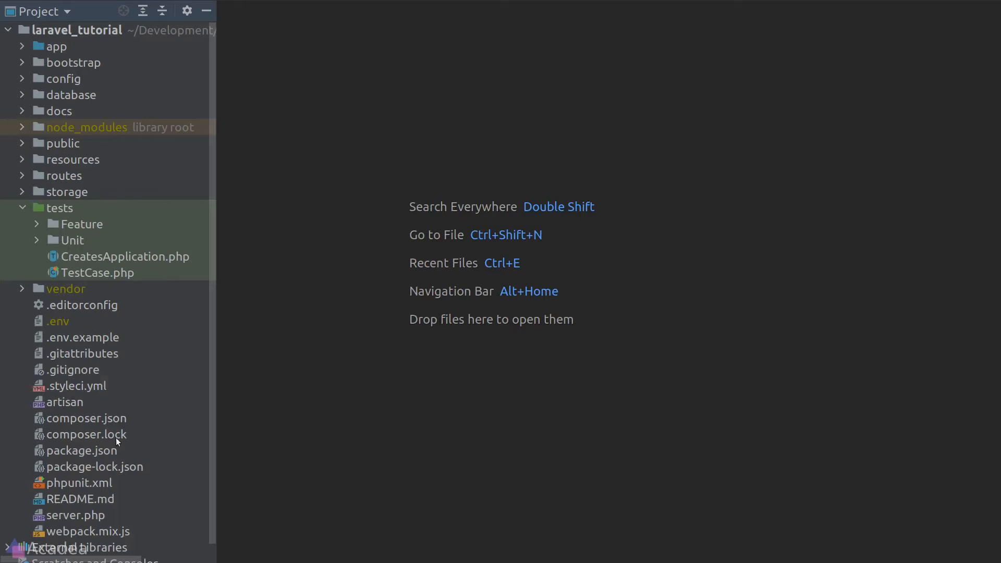
# Step: Review phpunit.xml's Unit and Feature suites, coverage and server settings to the end
pyautogui.doubleClick(80, 482)
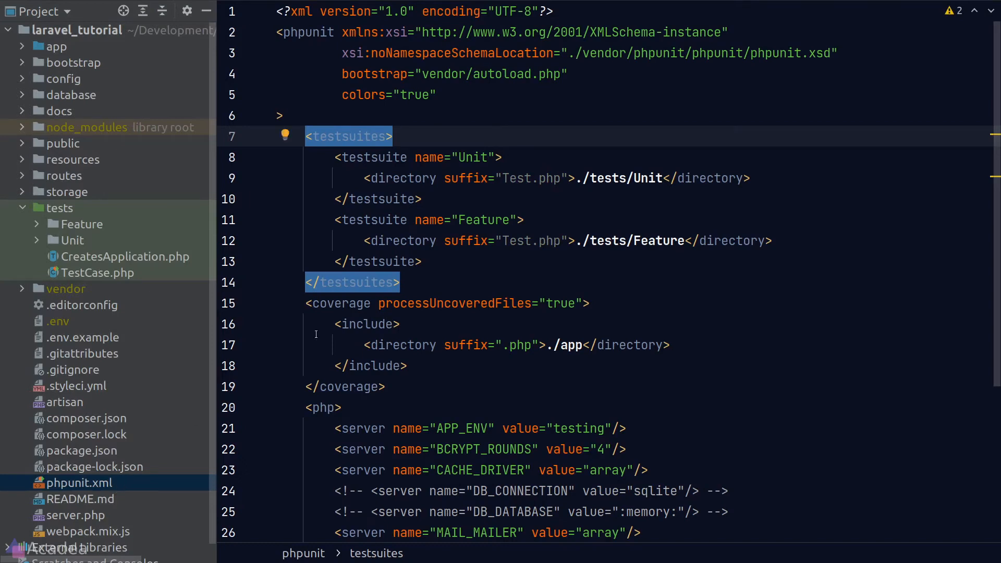
pyautogui.moveTo(243, 410)
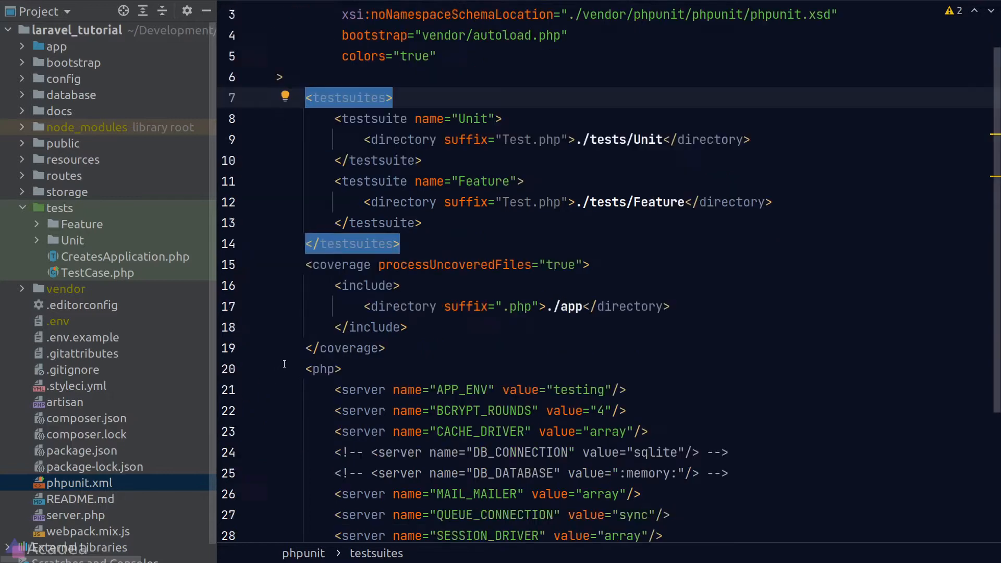
pyautogui.scroll(-3)
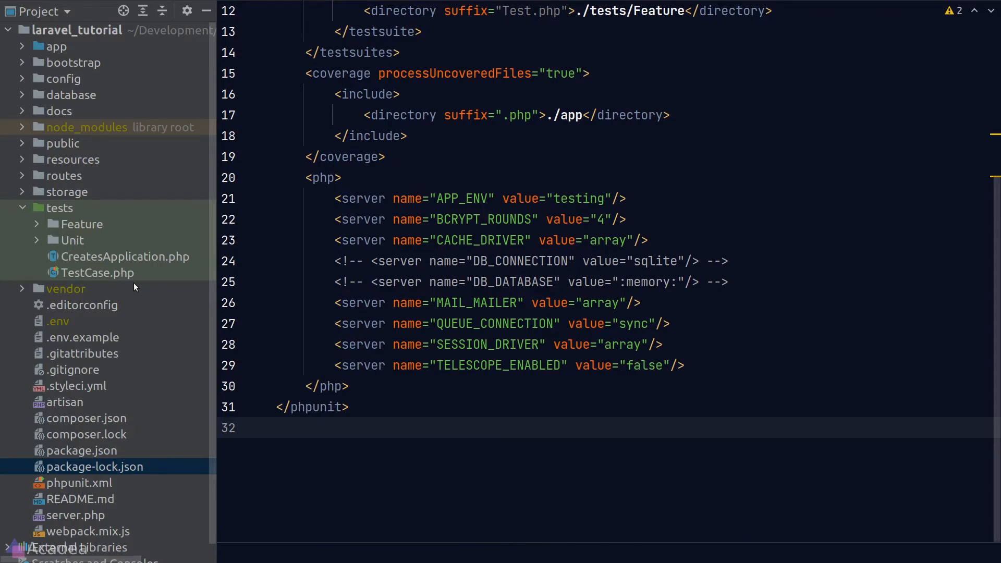
pyautogui.moveTo(134, 285)
pyautogui.write('php artisan')
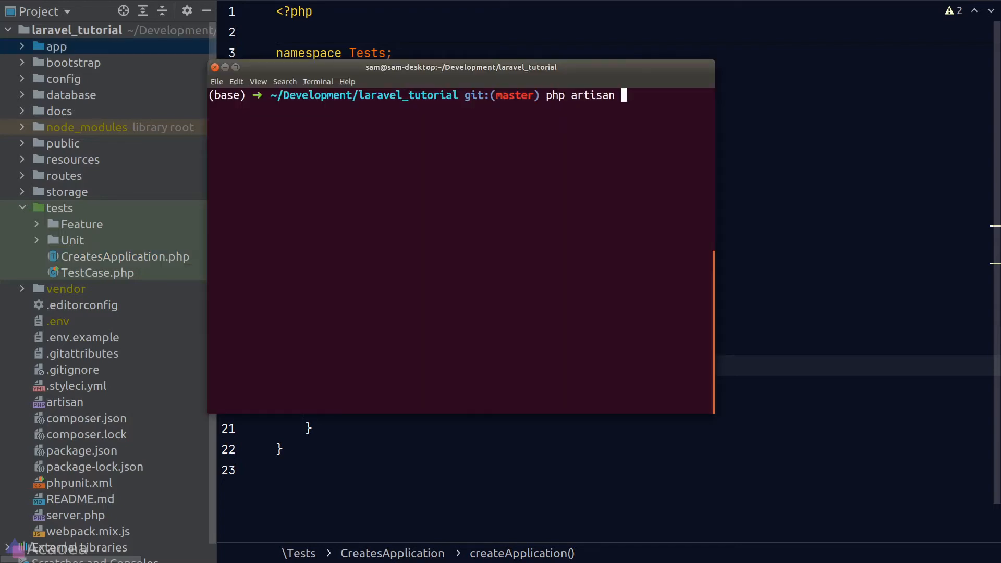
# Step: Show the help for php artisan make:test in Terminal
pyautogui.write('make:te')
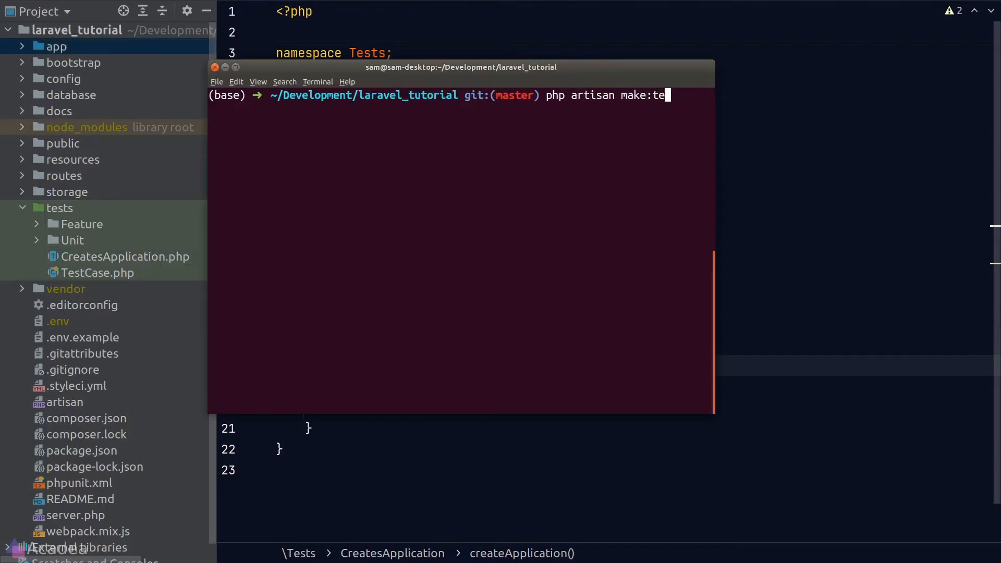
pyautogui.write('st --help')
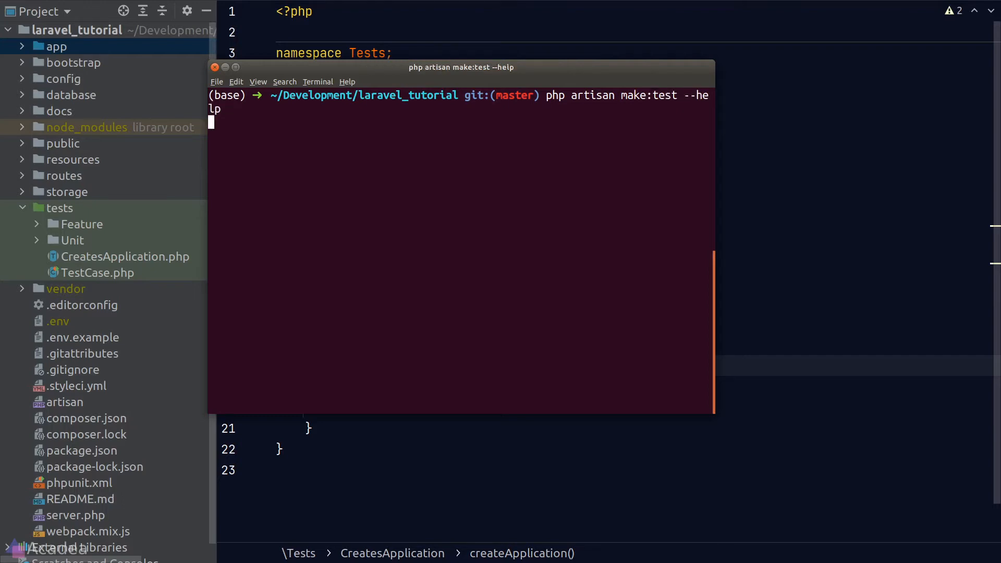
pyautogui.press('Return')
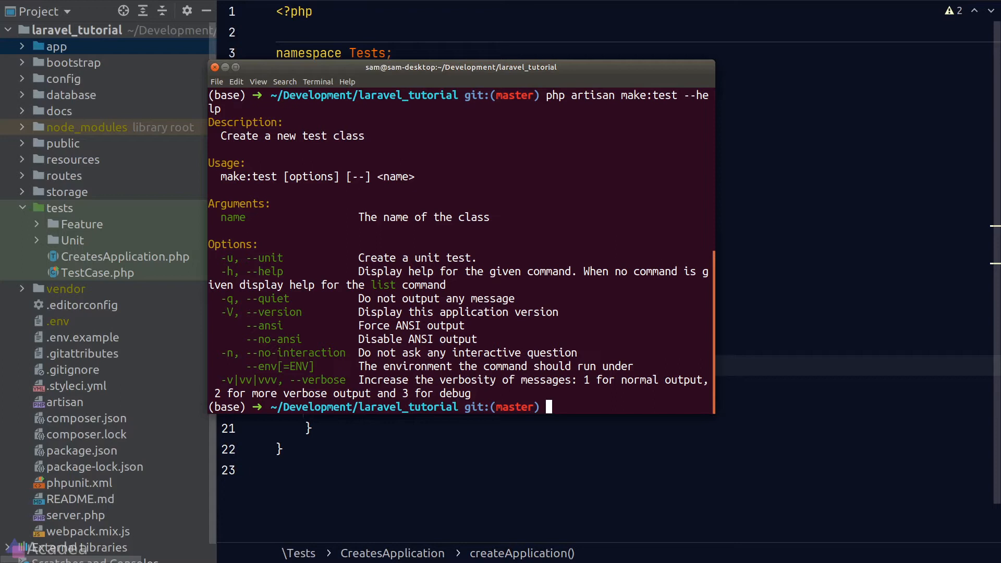
# Step: Generate a unit test class PostRepositoryTest with php artisan make:test --unit
pyautogui.write('php ar')
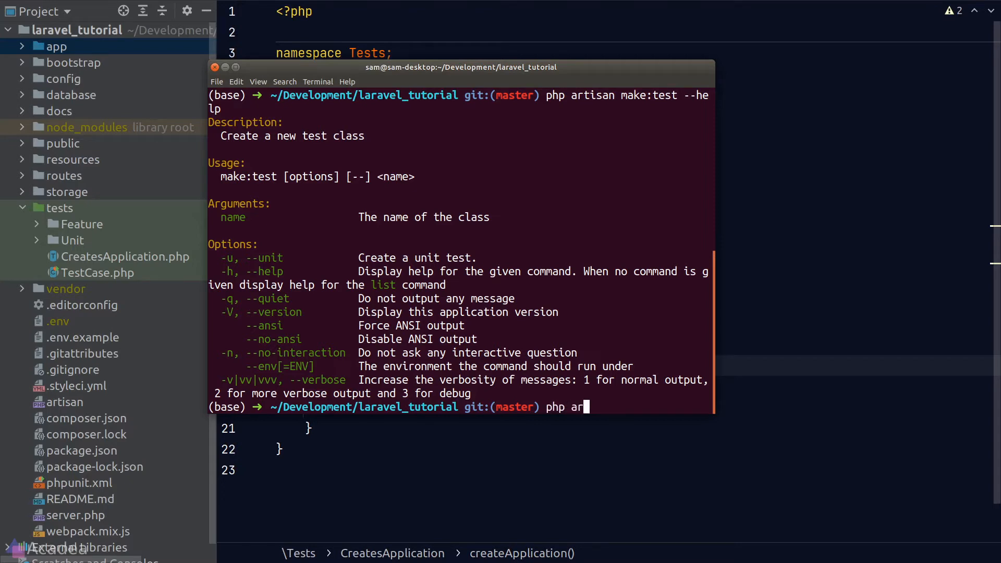
pyautogui.write('tisan make:test --unit PostR')
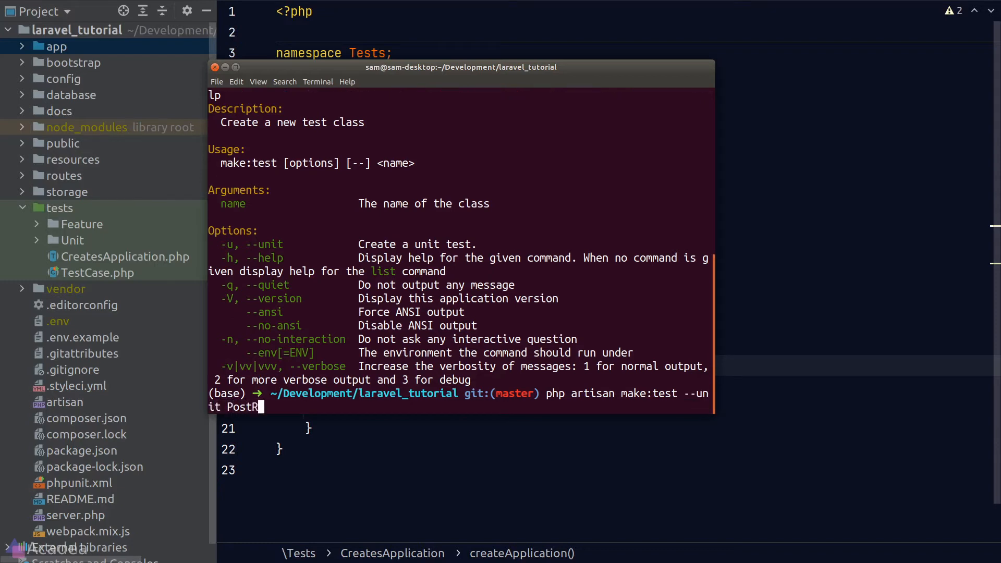
pyautogui.write('epositoryTes')
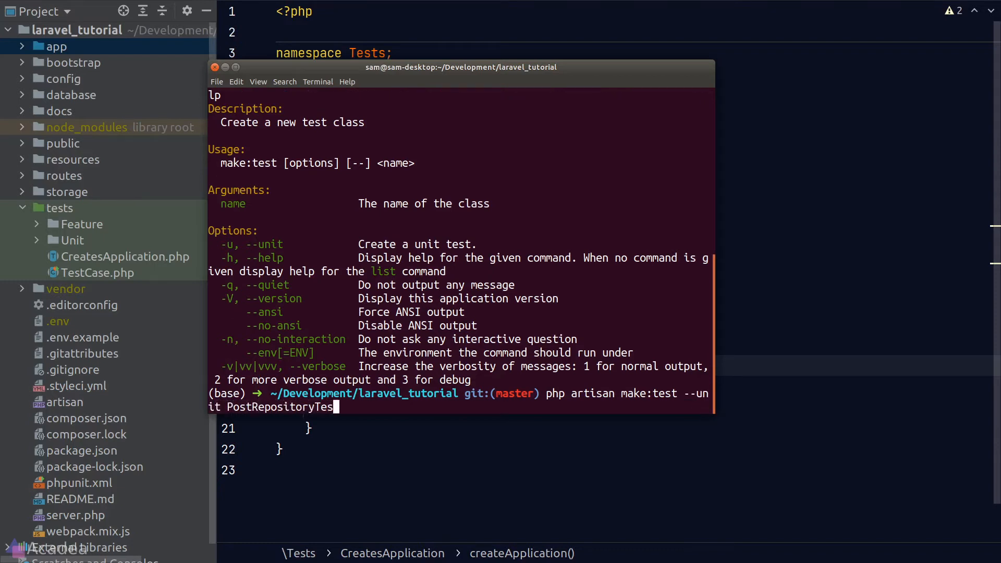
pyautogui.press('Return')
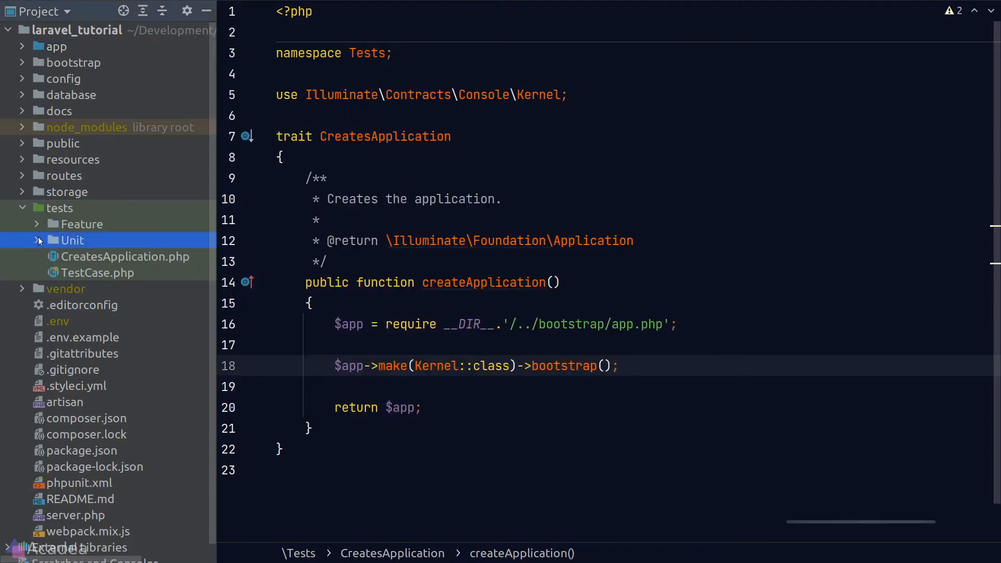
# Step: View the new PostRepositoryTest under tests/Unit and PostRepository's create and update methods
pyautogui.click(37, 239)
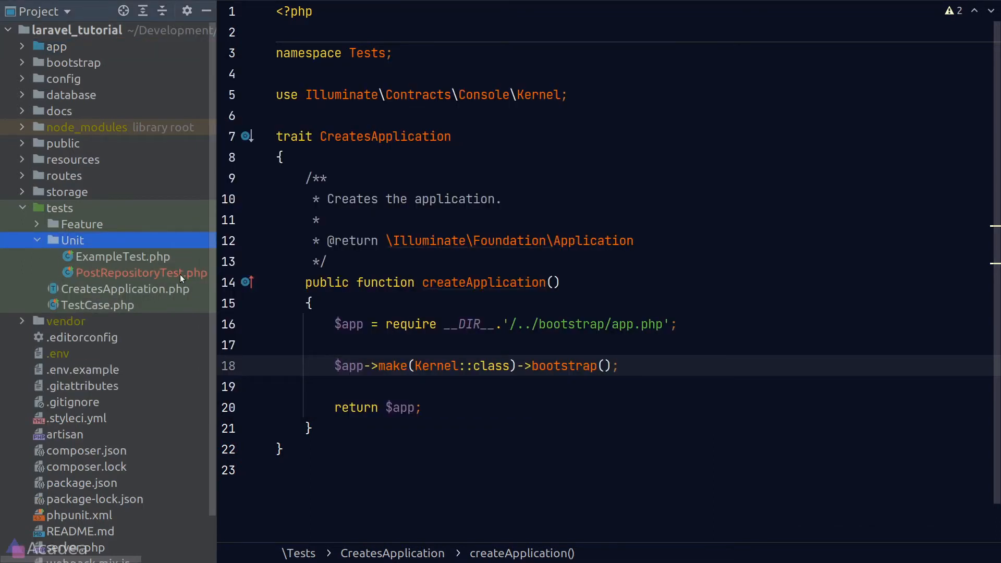
pyautogui.click(130, 272)
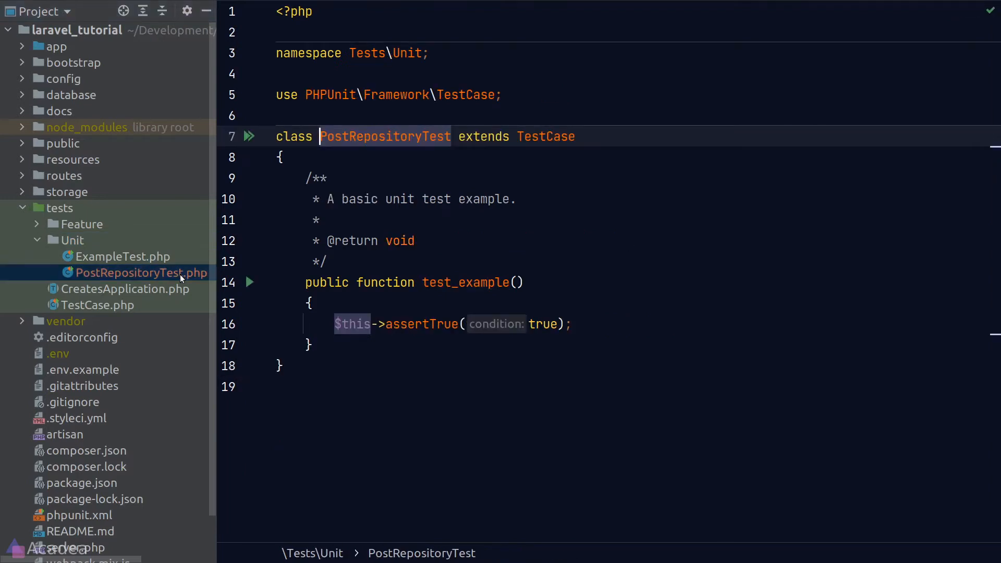
pyautogui.click(572, 323)
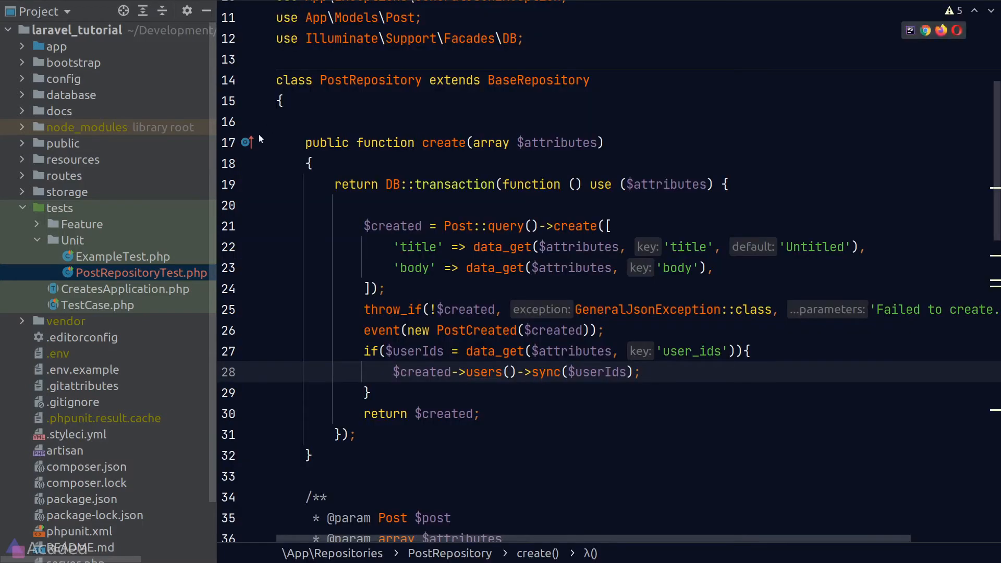
pyautogui.scroll(-3)
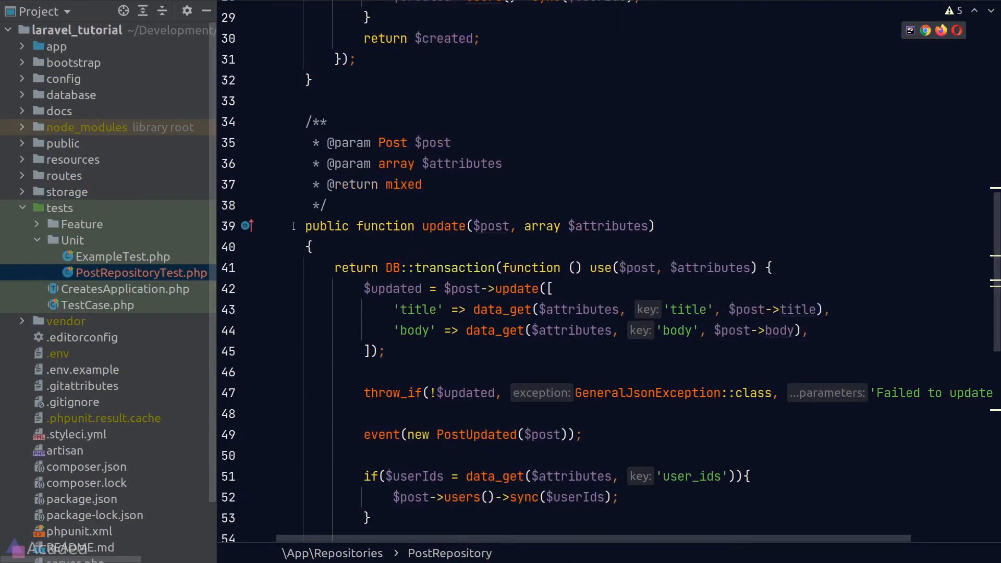
pyautogui.scroll(-3)
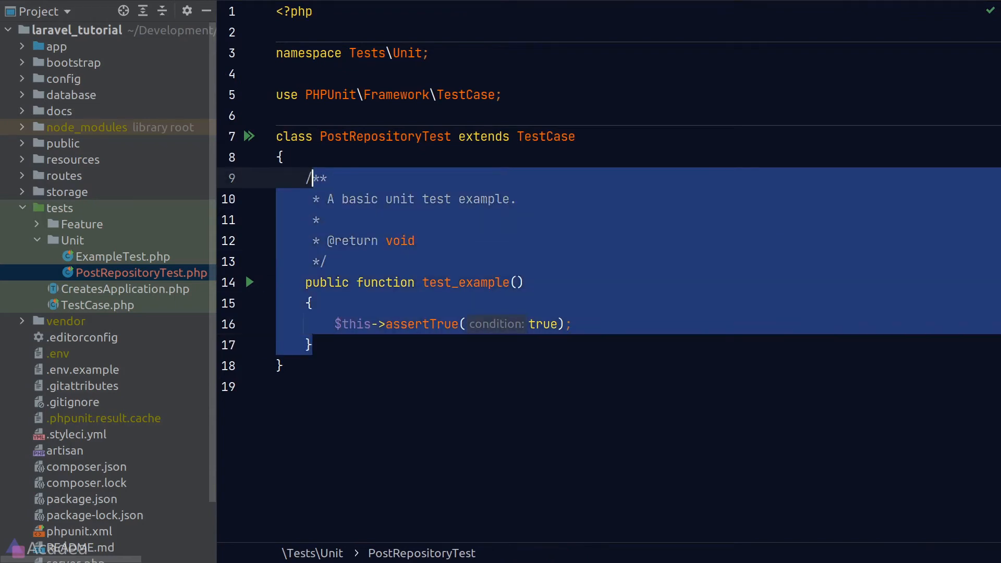
# Step: Add empty test_create, test_update and test_delete methods via the pubf live template
pyautogui.write('pubf')
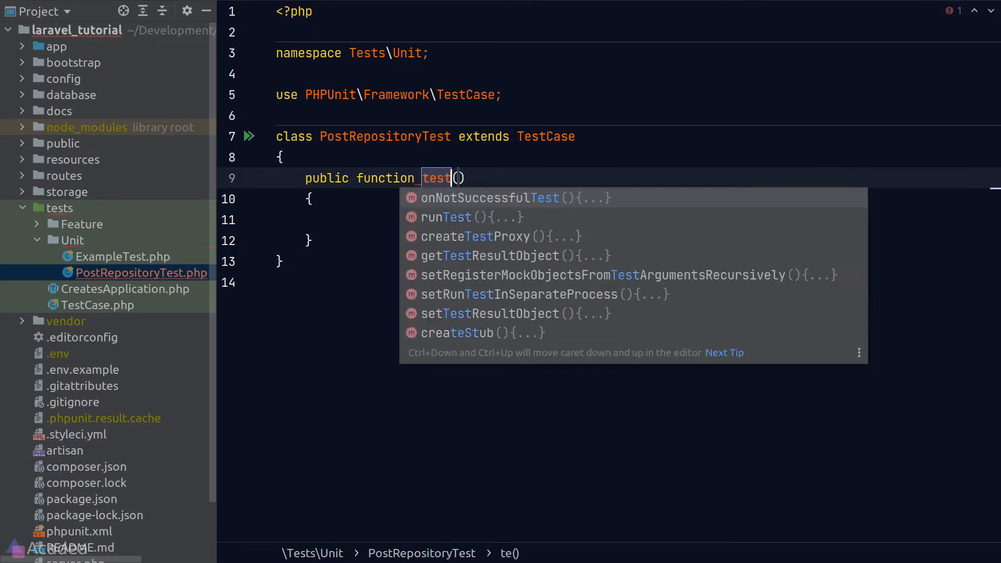
pyautogui.write('_create')
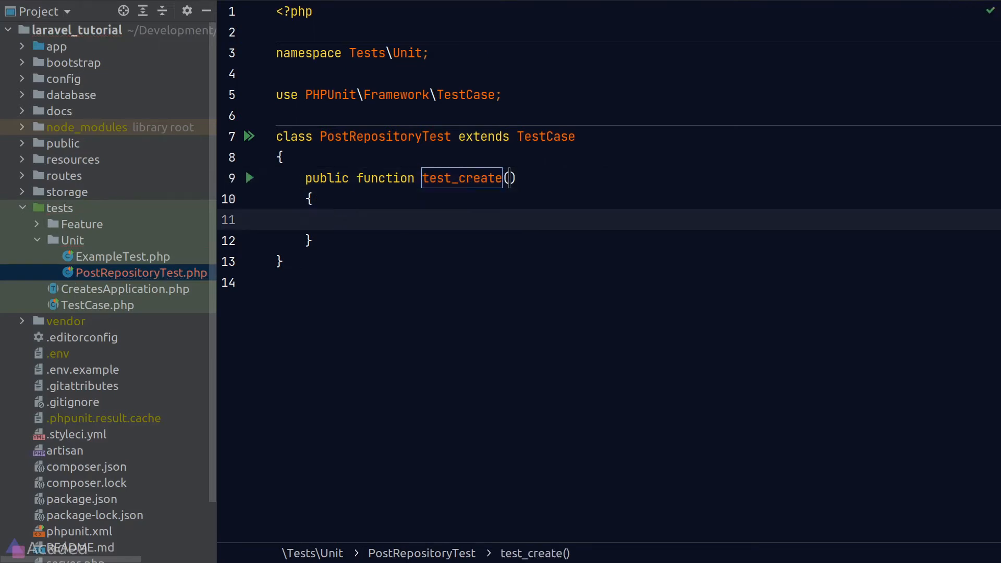
pyautogui.write('public function test(')
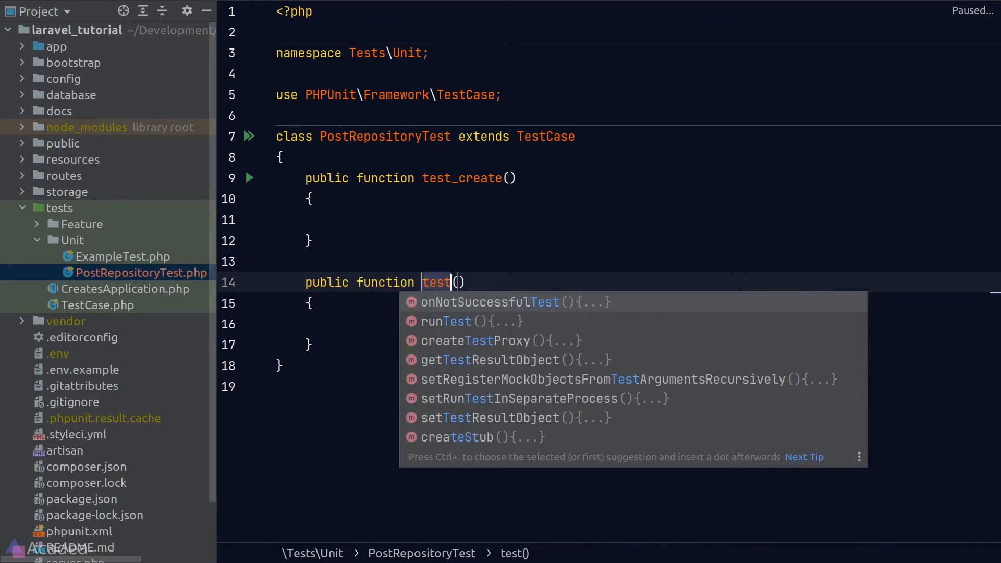
pyautogui.write('_update')
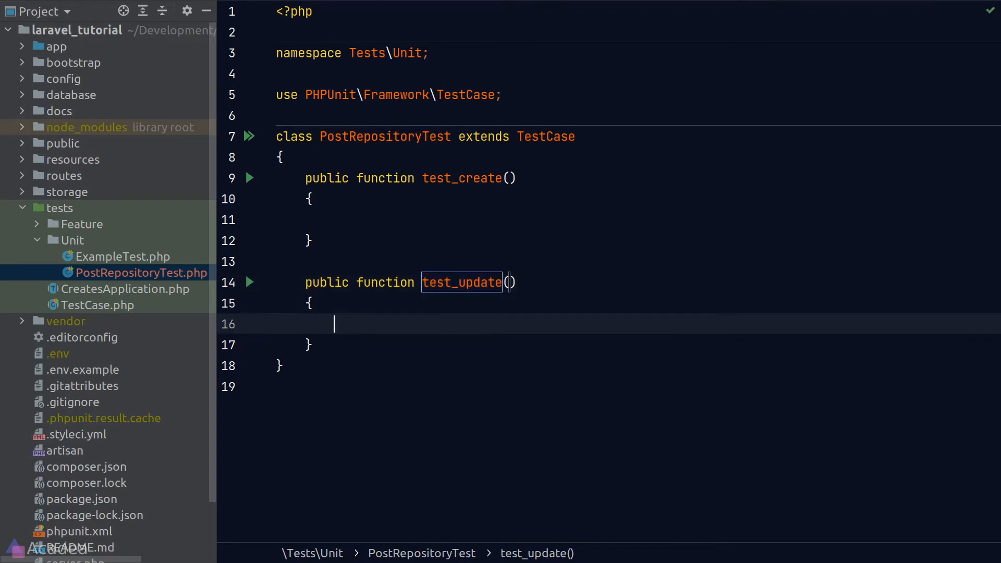
pyautogui.write('pubf')
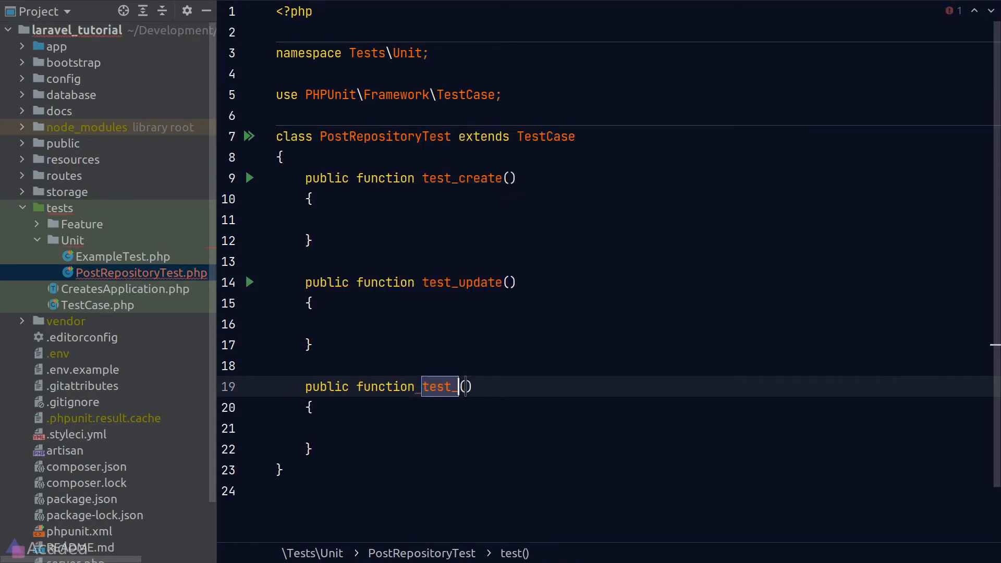
pyautogui.write('delete')
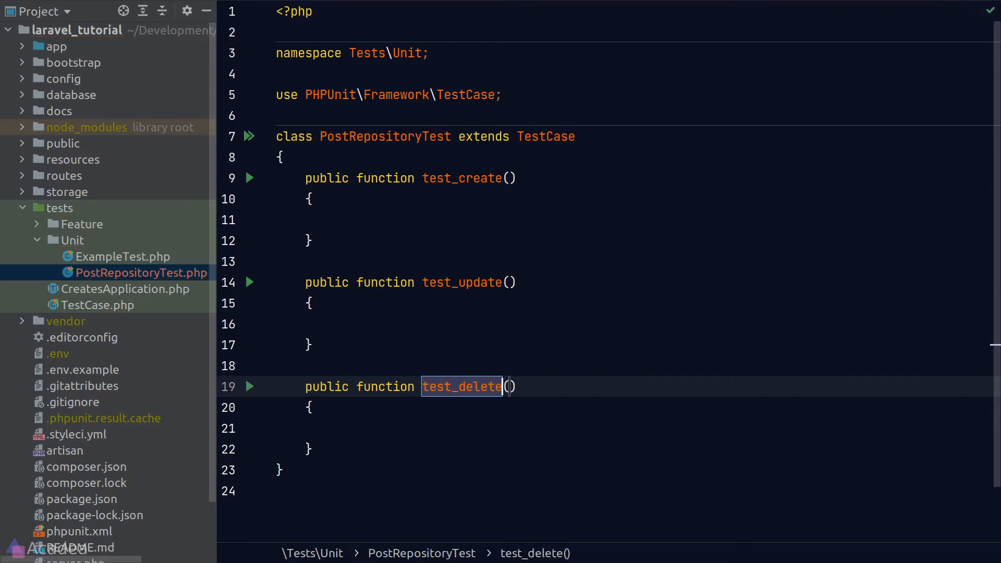
pyautogui.click(334, 220)
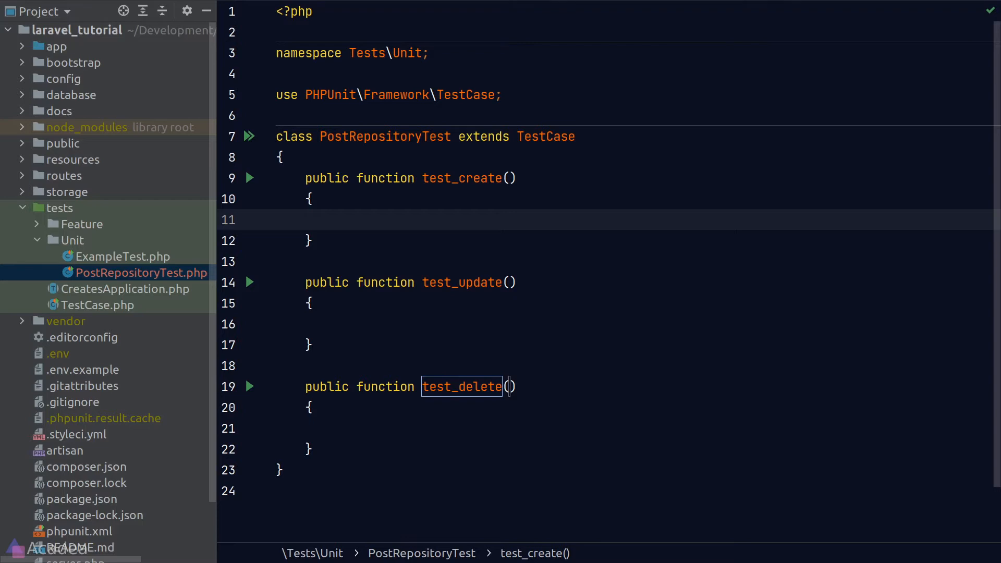
# Step: Write comments '1. Define the goal' and '2. Replicate the env / restriction' in test_create
pyautogui.write('/')
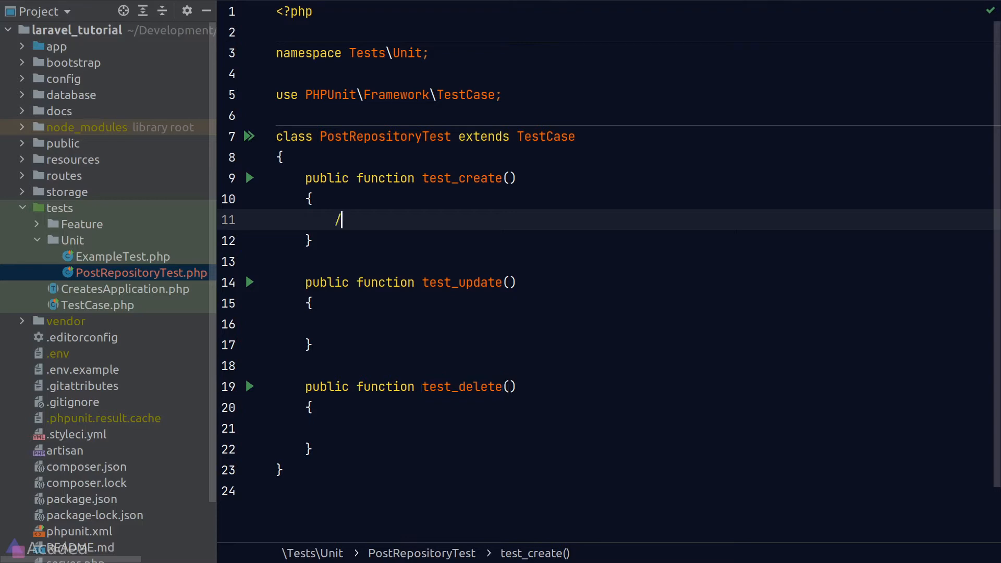
pyautogui.write('/ 1.')
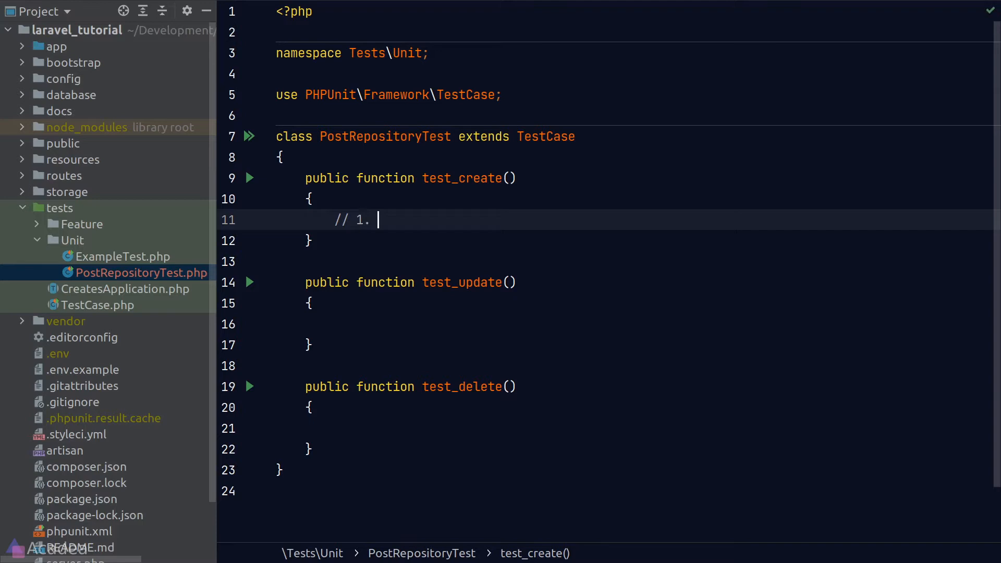
pyautogui.write('Define')
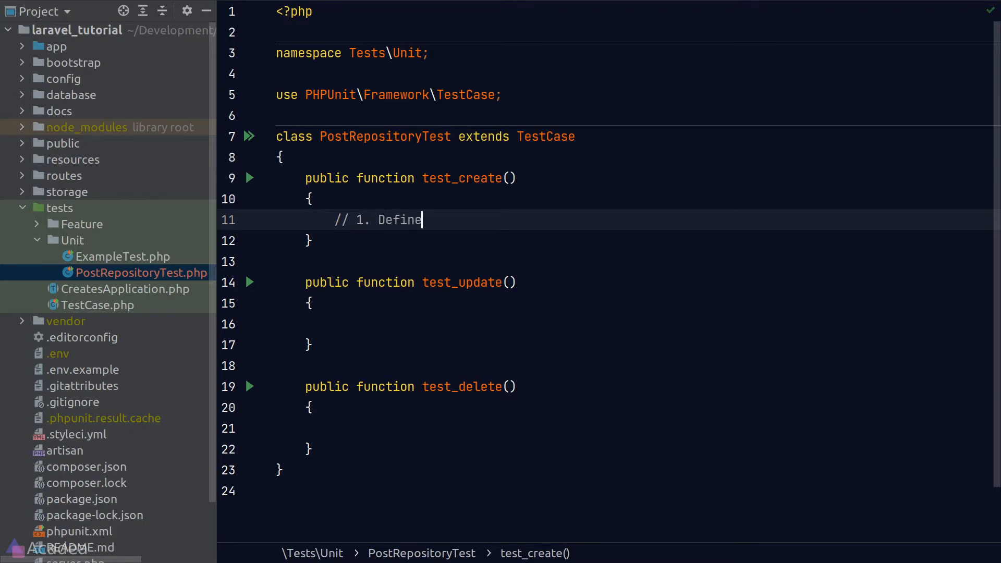
pyautogui.write('the goal')
pyautogui.write('// 2. Replica')
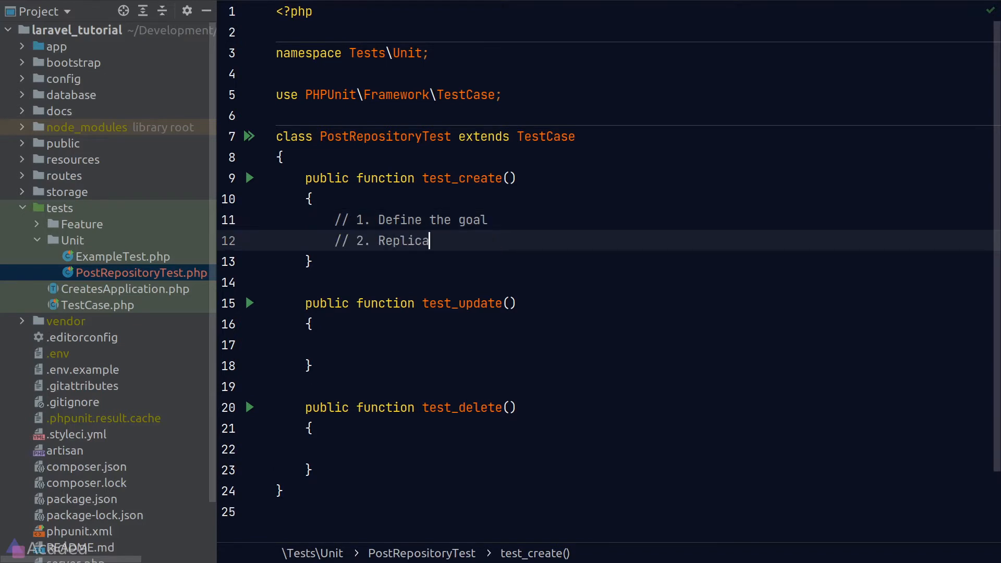
pyautogui.write('te the env /')
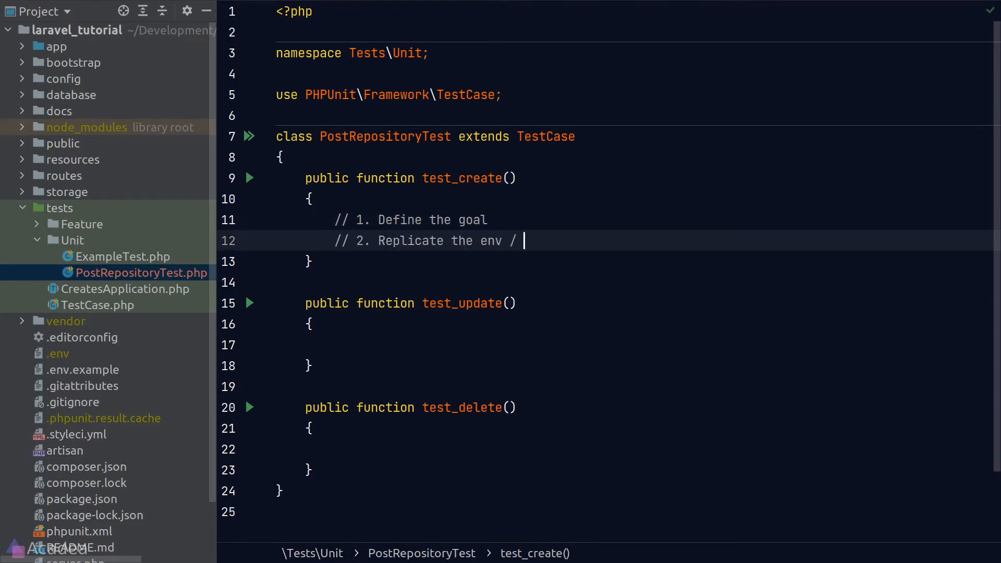
pyautogui.write('restriction')
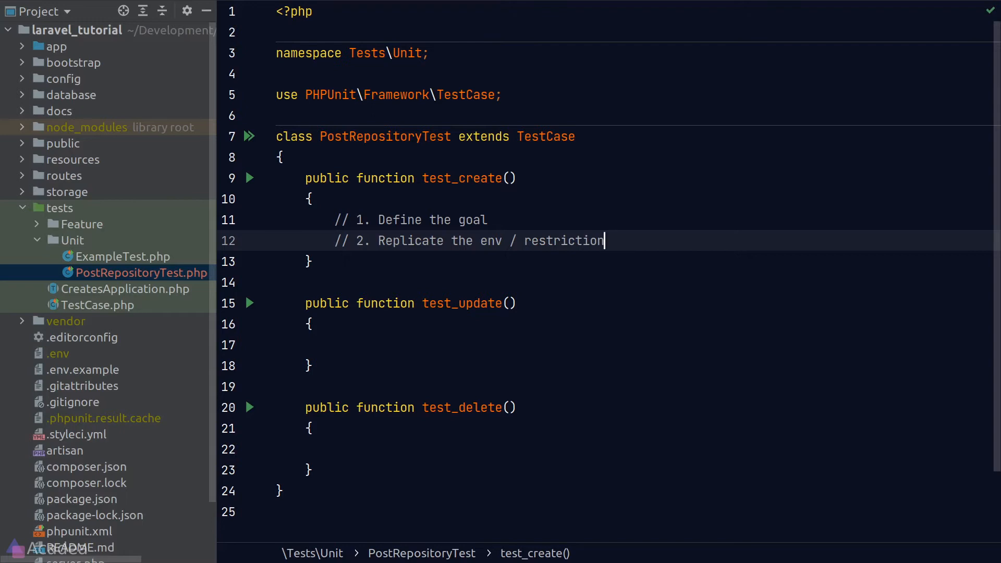
pyautogui.press('Return')
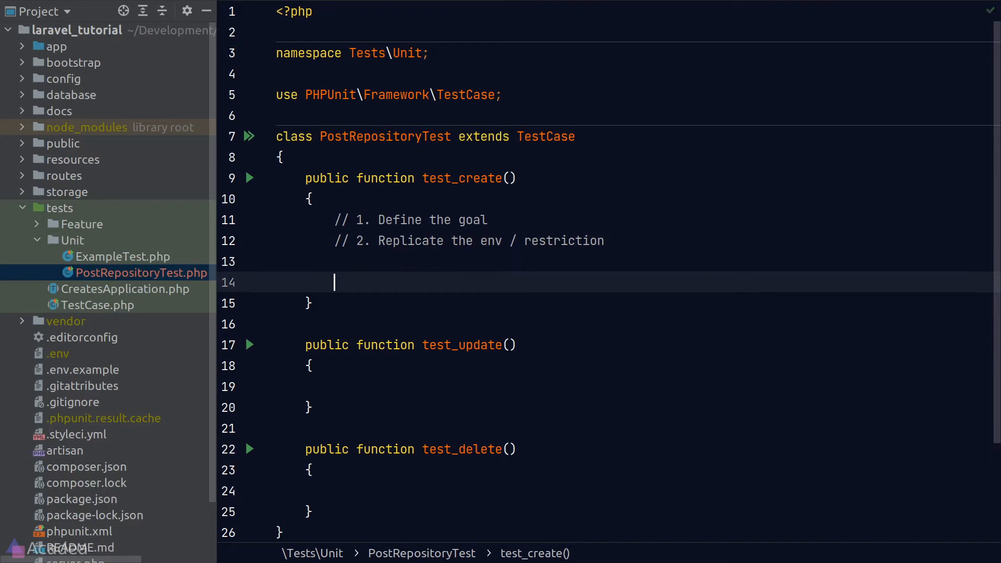
# Step: Add '3. define the source of truth', '4. compare the result' and the create() DB-record goal note
pyautogui.write('// 3. define the source of truth')
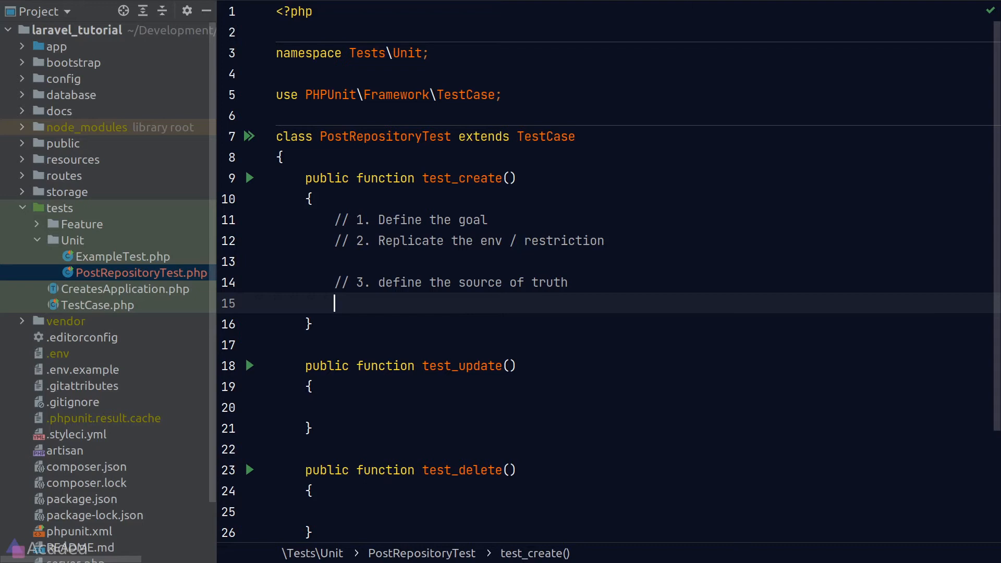
pyautogui.write('//')
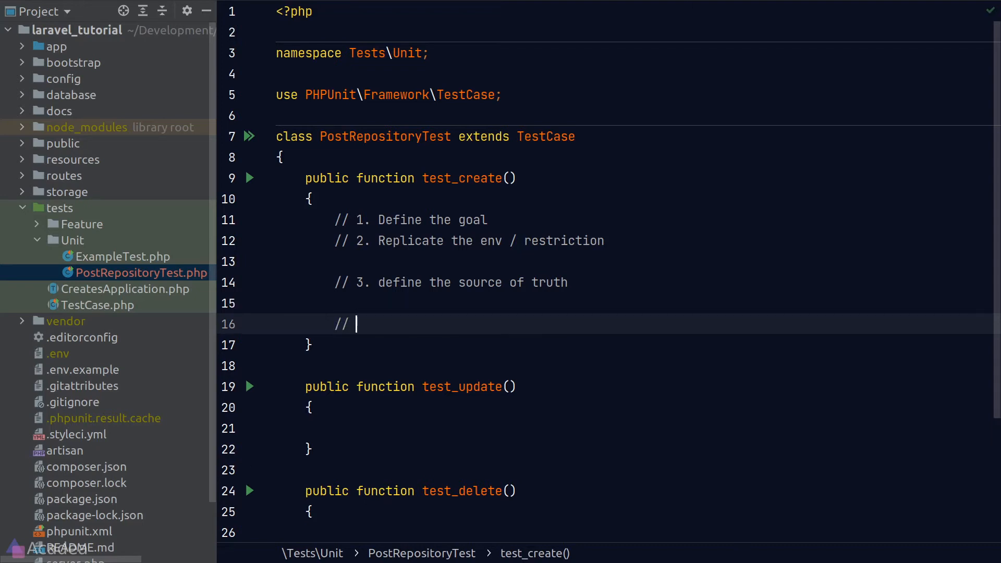
pyautogui.write('4. compare teh')
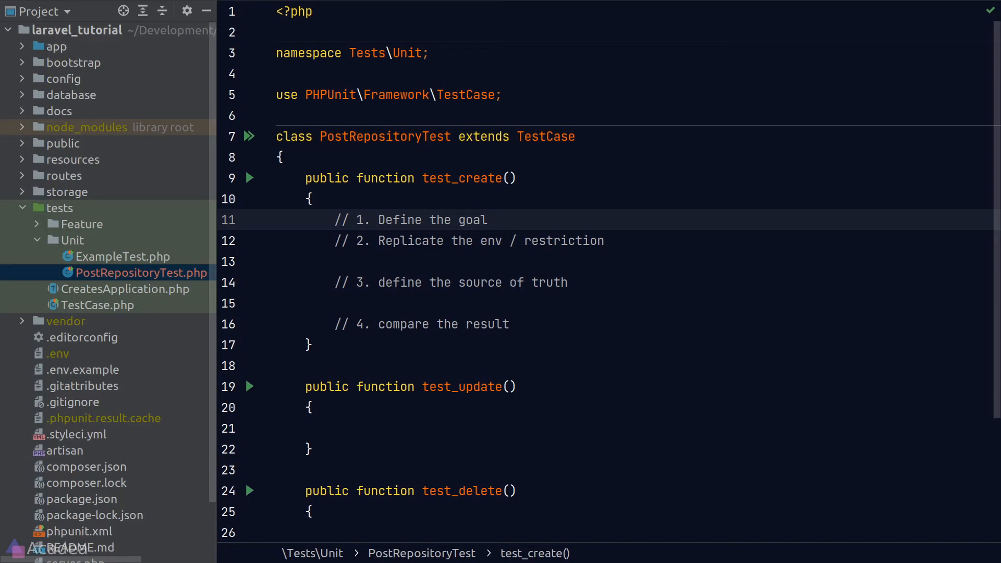
pyautogui.press('enter')
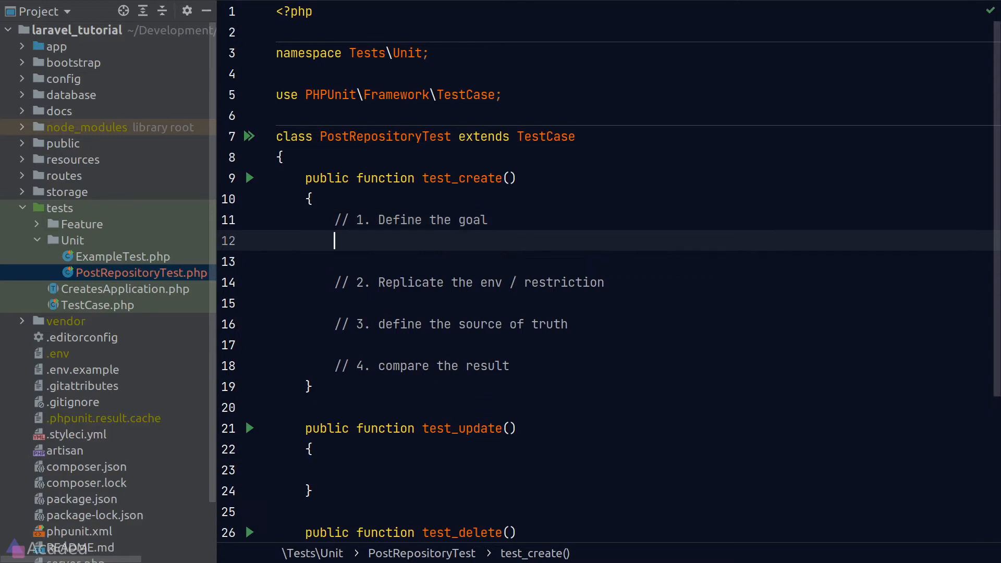
pyautogui.write('// test if create() will actually create a record in the DB')
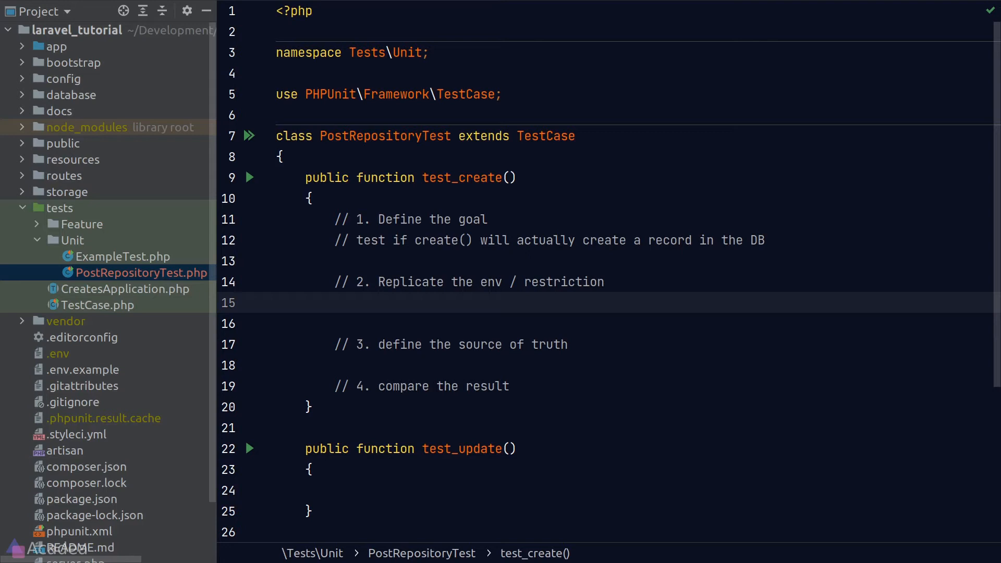
pyautogui.click(335, 283)
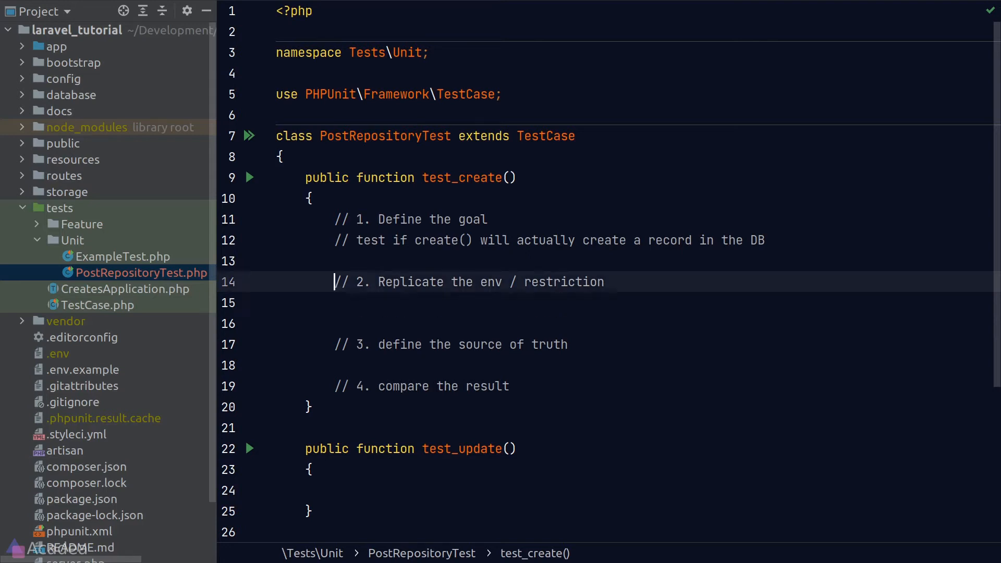
# Step: Replace the PHPUnit\Framework\TestCase import with use Tests\TestCase;
pyautogui.click(385, 136)
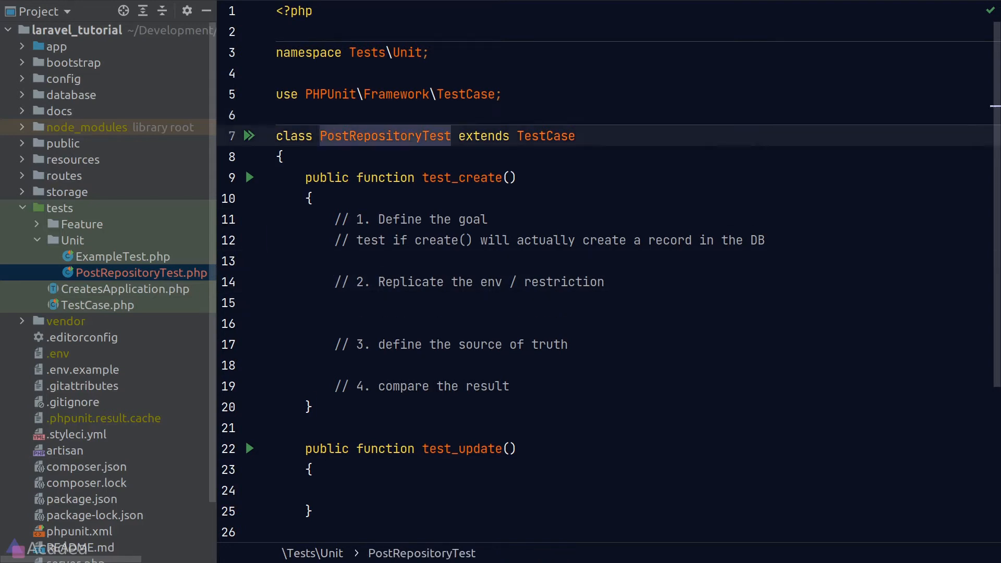
pyautogui.click(503, 94)
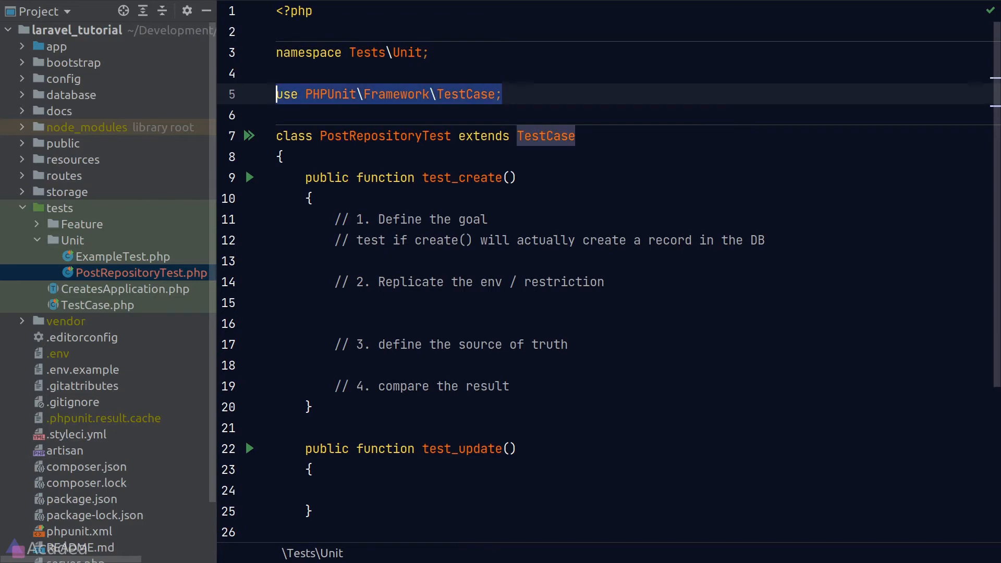
pyautogui.press('Delete')
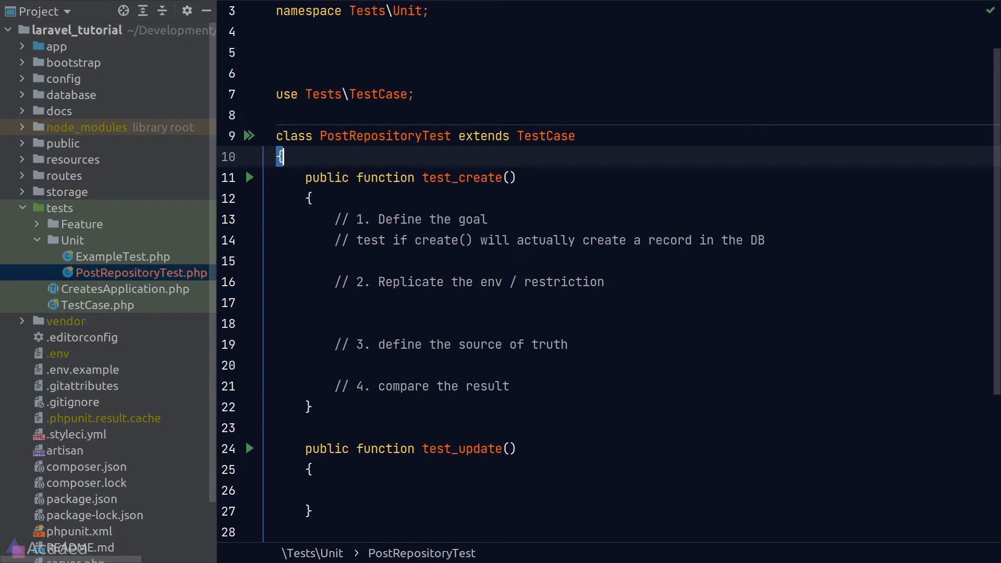
# Step: Resolve a PostRepository from the app container with $this->app->make(PostRepository::class)
pyautogui.write('$repo')
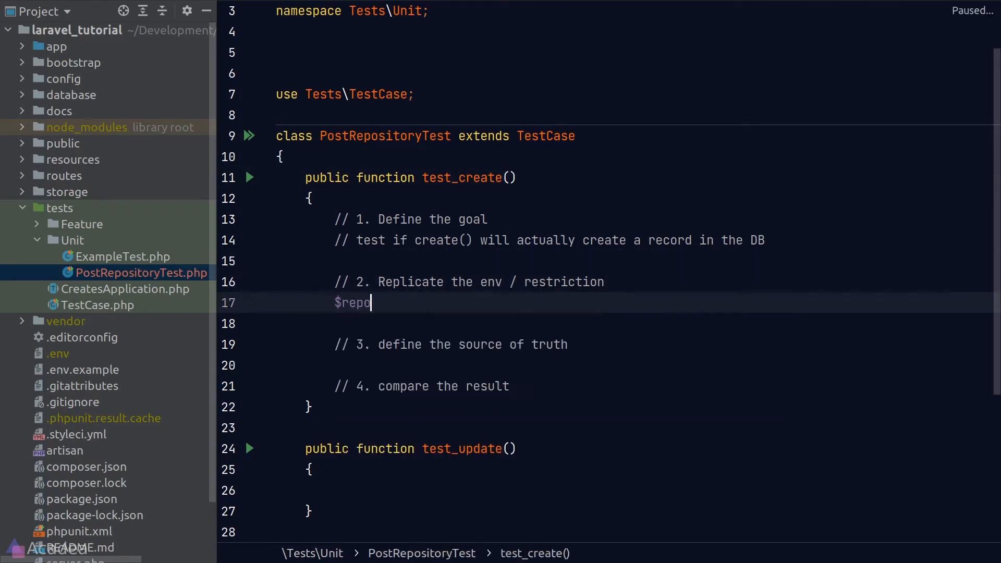
pyautogui.write('sitory = $this->')
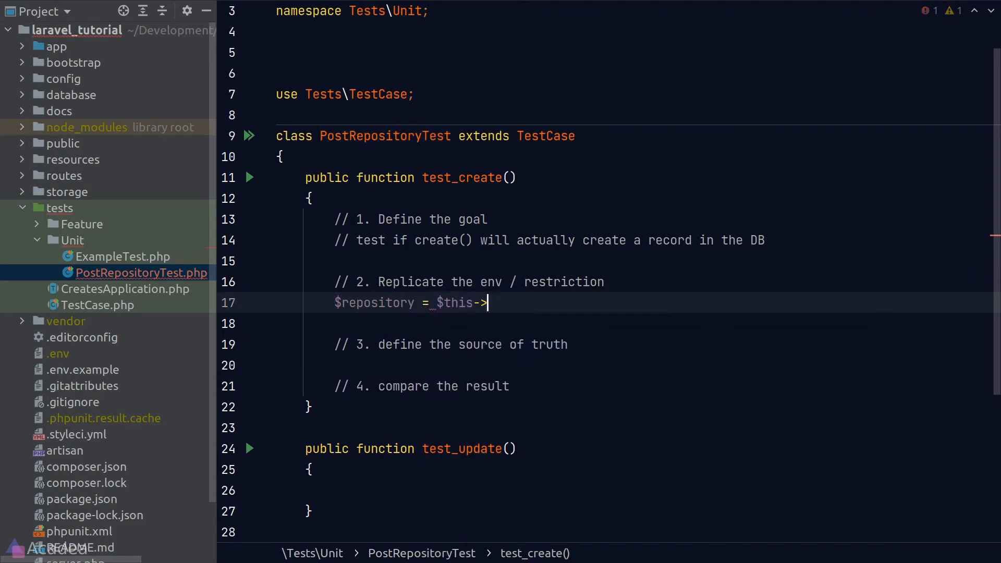
pyautogui.write('app->')
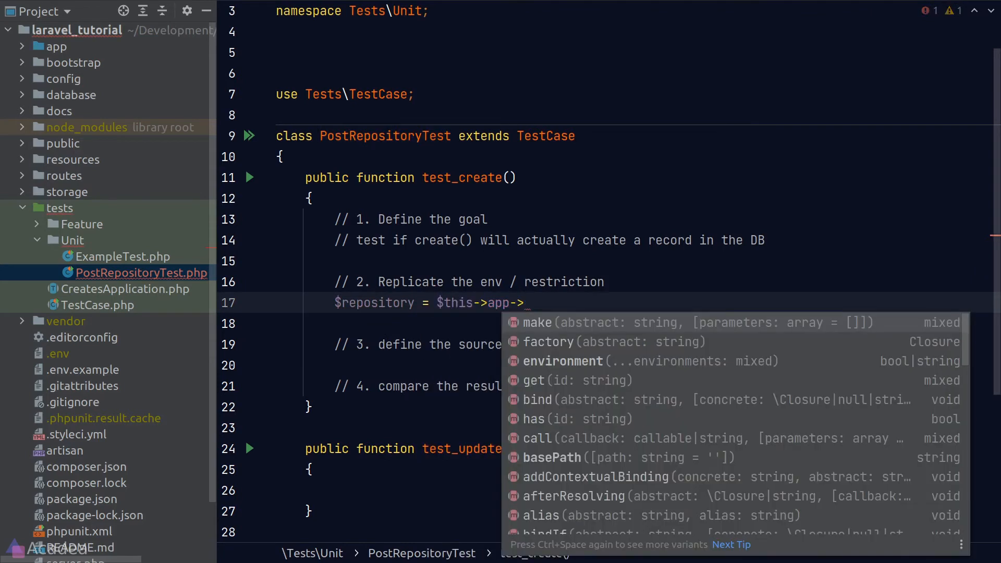
pyautogui.click(536, 322)
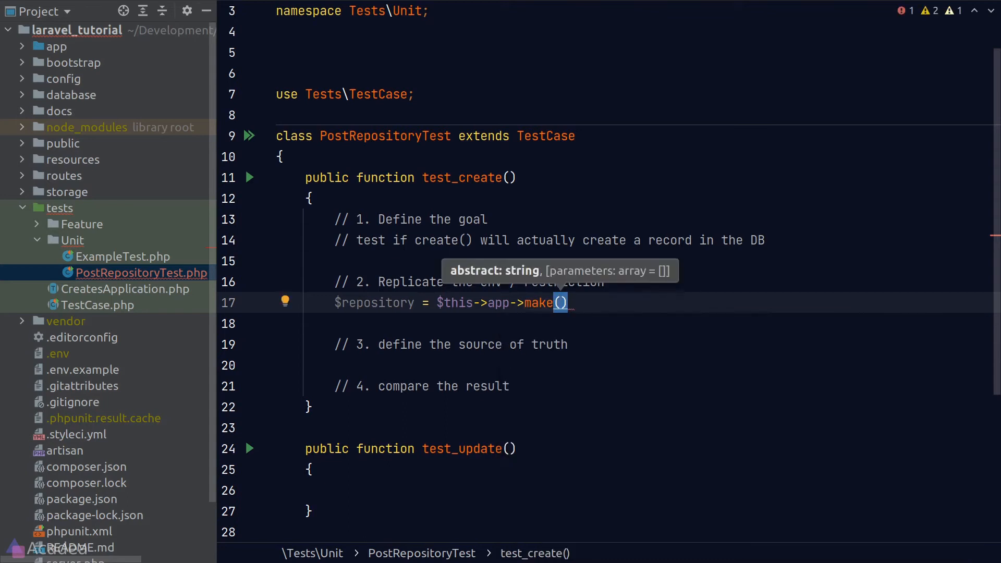
pyautogui.write('PostRepository::class')
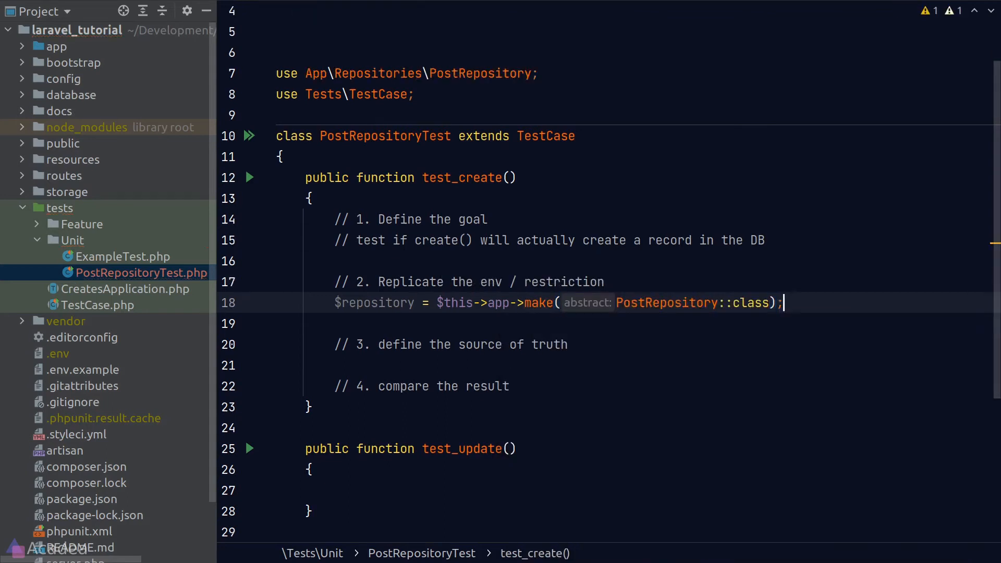
# Step: Define $payload with title 'heyaa' and empty body, storing $repository->create($payload) in $result
pyautogui.write('$payload = []')
pyautogui.write("'title' =>")
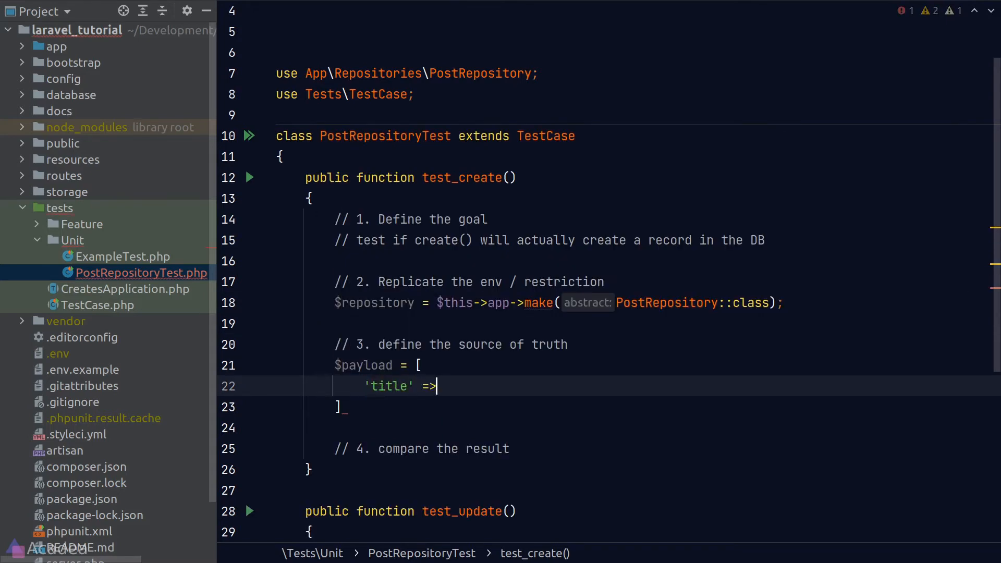
pyautogui.write("'heyaa',")
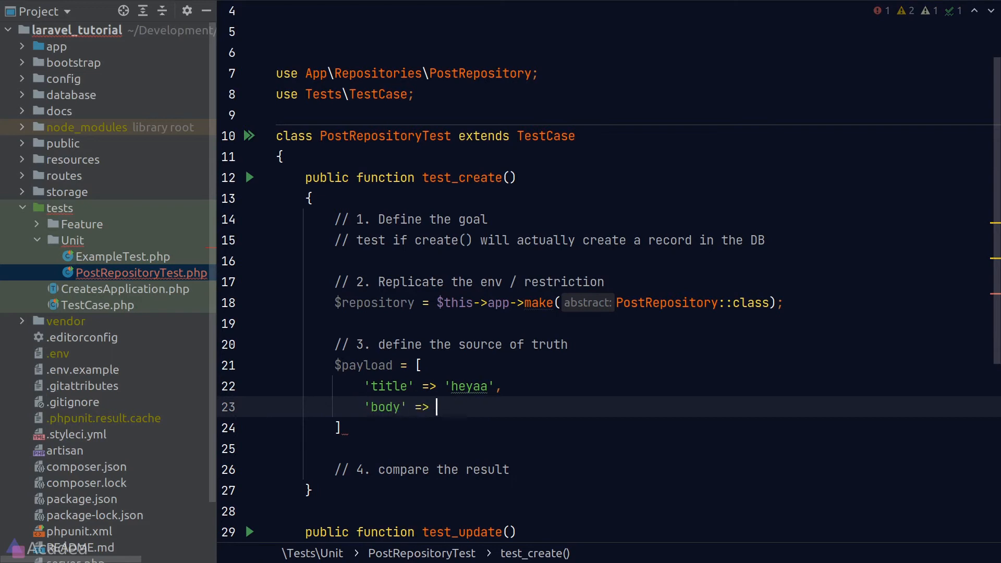
pyautogui.write('$repository->cre')
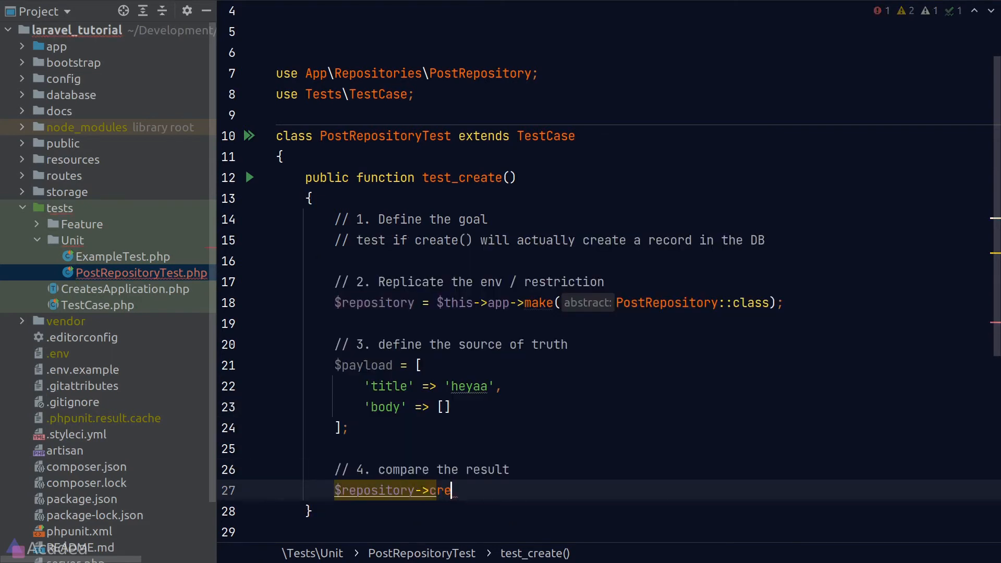
pyautogui.write('ate($payload)')
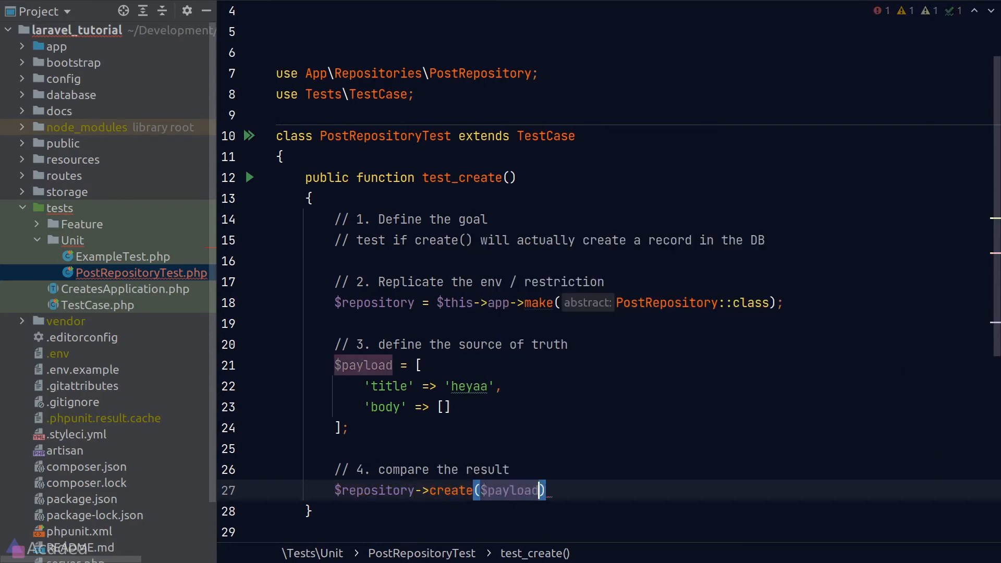
pyautogui.write('$result =')
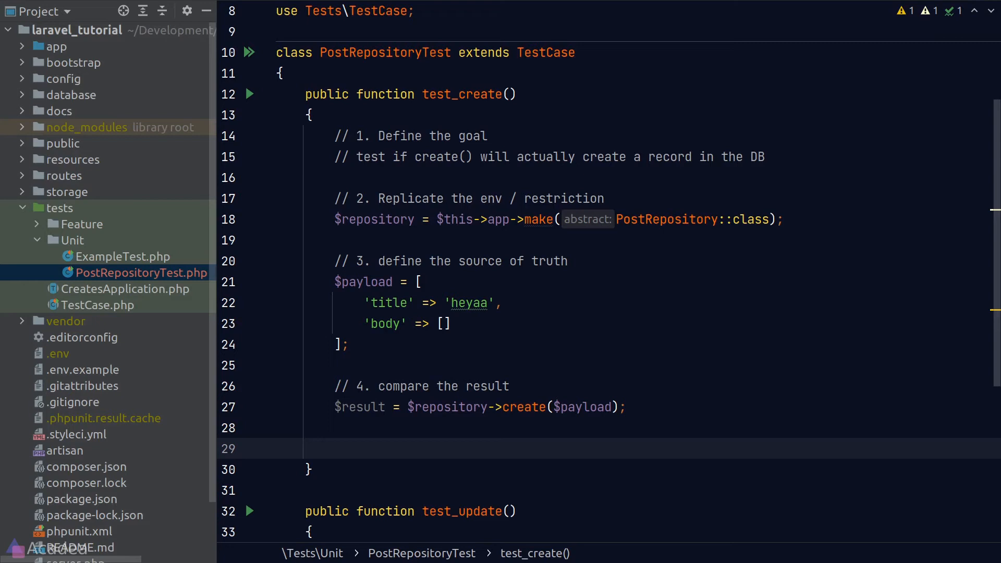
# Step: Assert $payload['title'] equals $result->title with message 'Post created does not have the same title.'
pyautogui.write('this->asse')
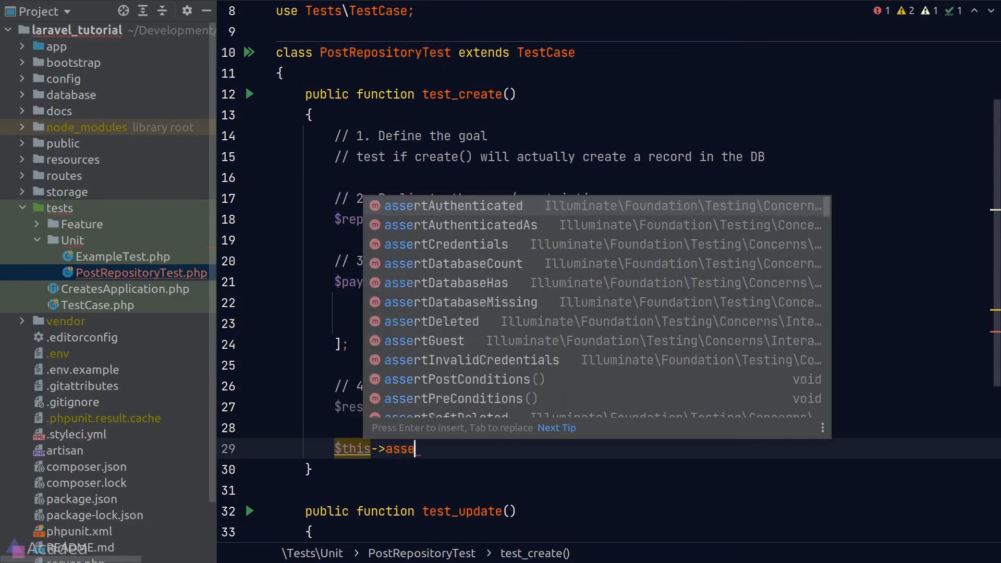
pyautogui.write('rt')
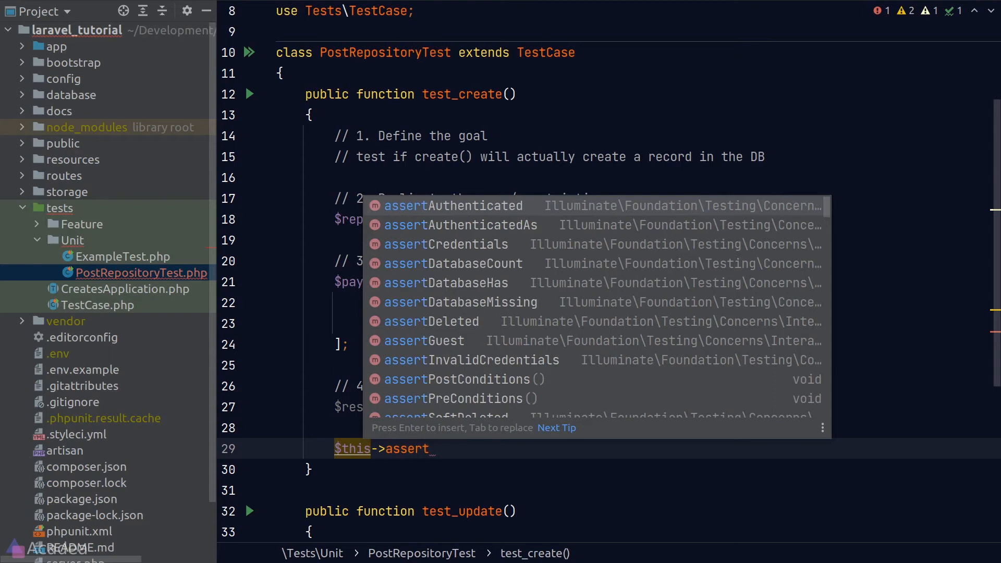
pyautogui.write('Same();')
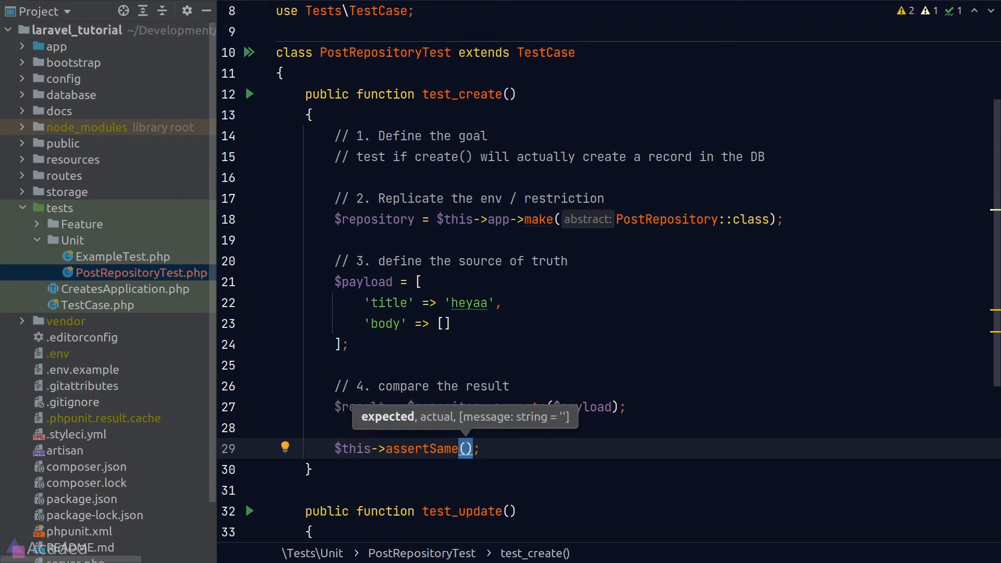
pyautogui.write('$payload')
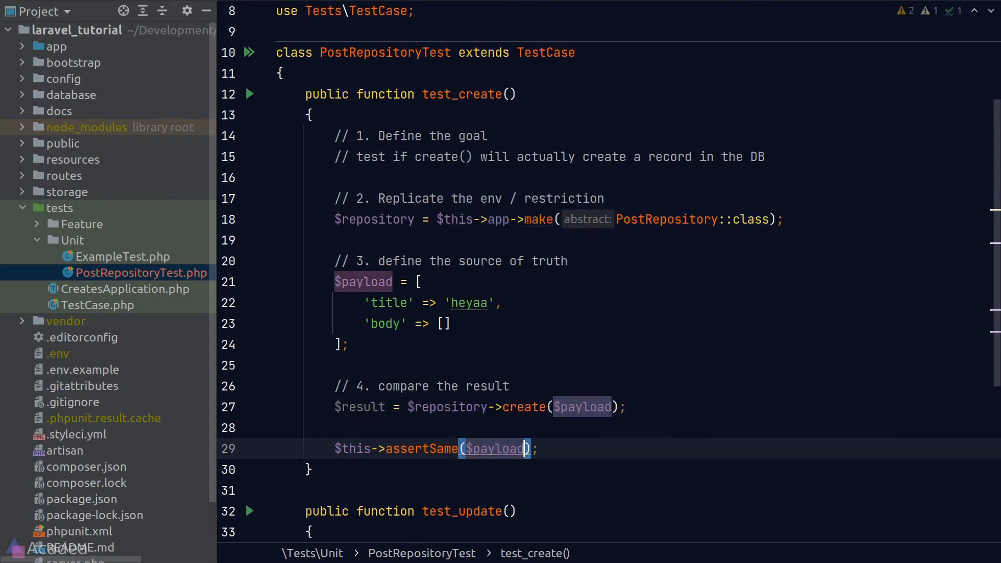
pyautogui.write("['title'],")
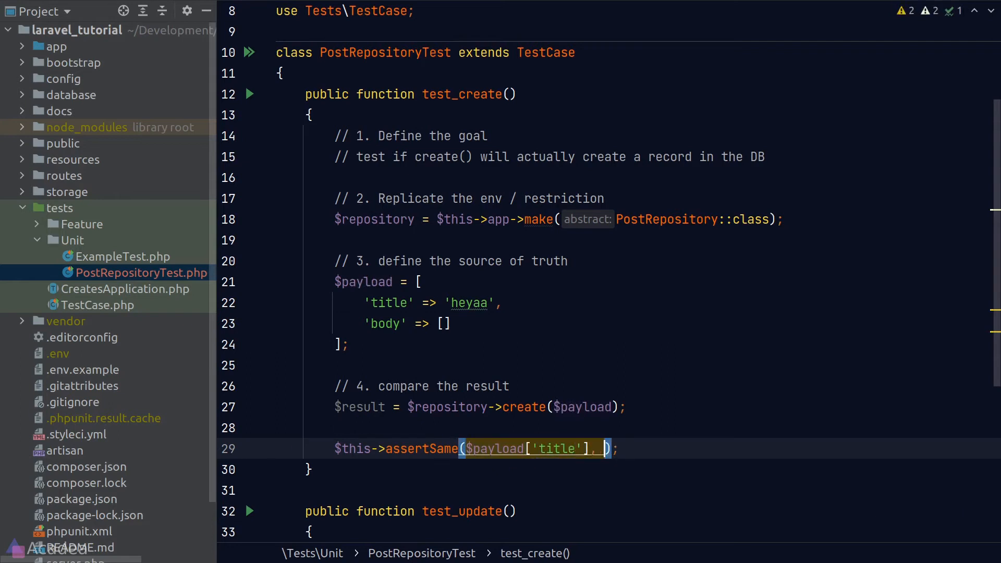
pyautogui.write('$result->')
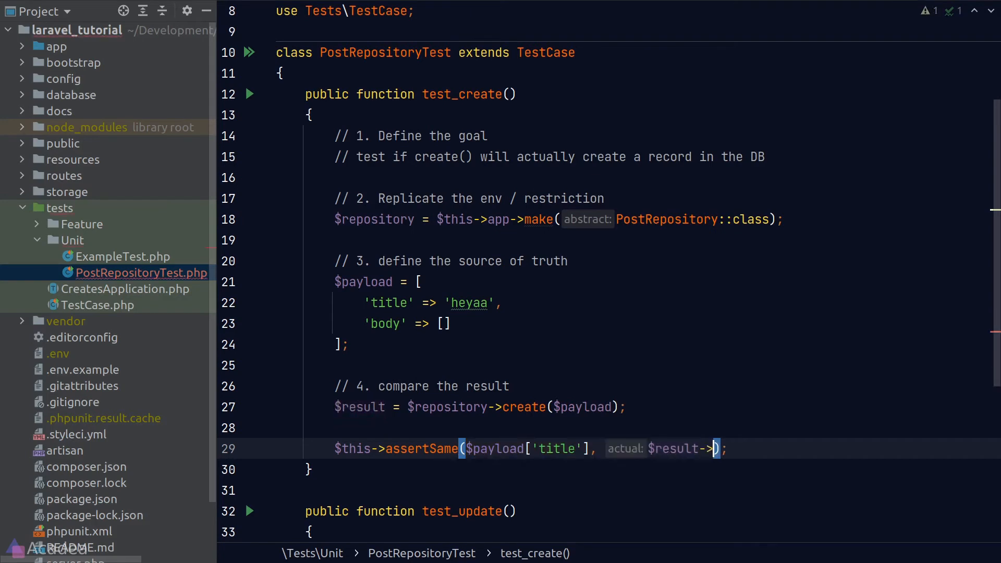
pyautogui.write('title')
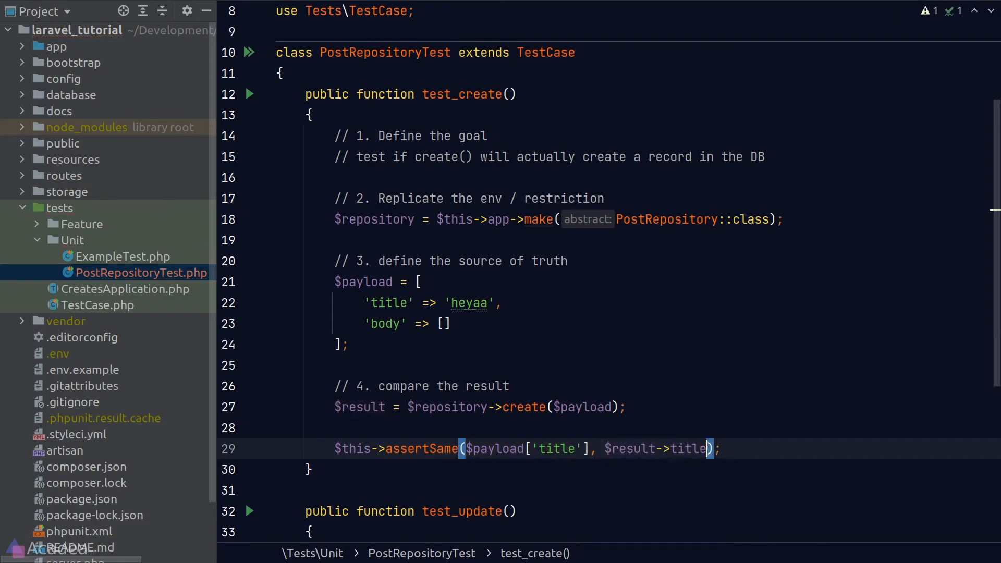
pyautogui.write(", '")
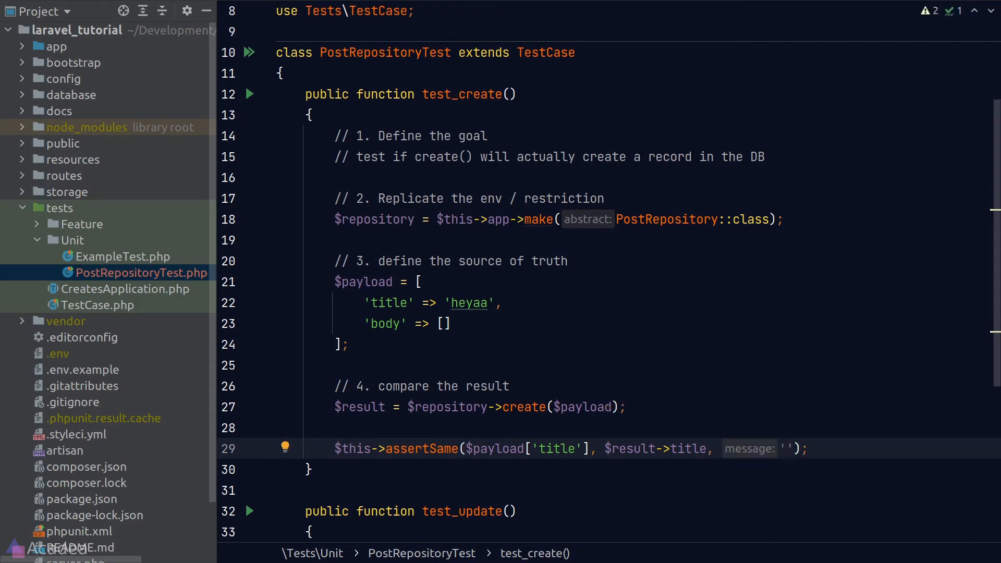
pyautogui.write('Post')
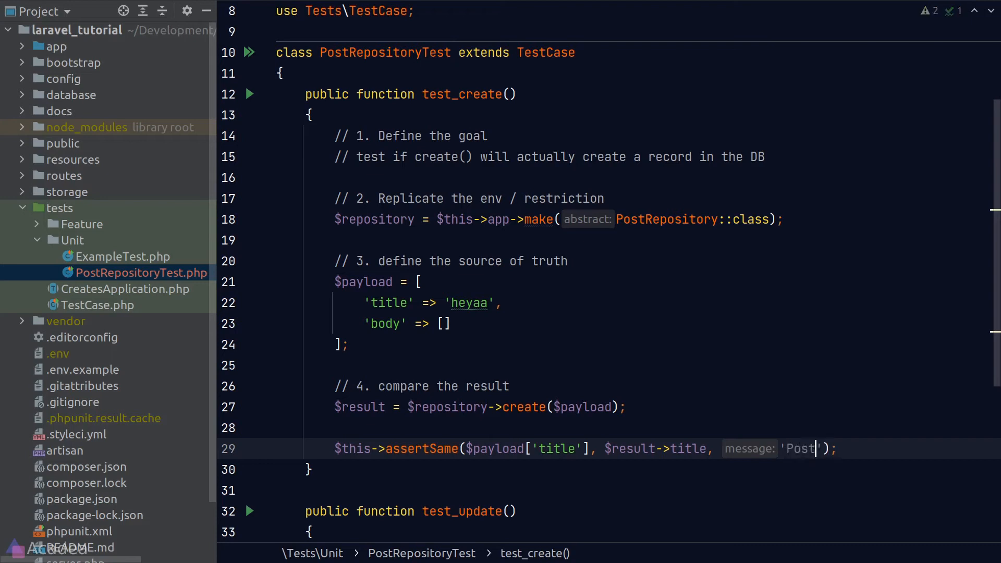
pyautogui.write('created does not have the sa')
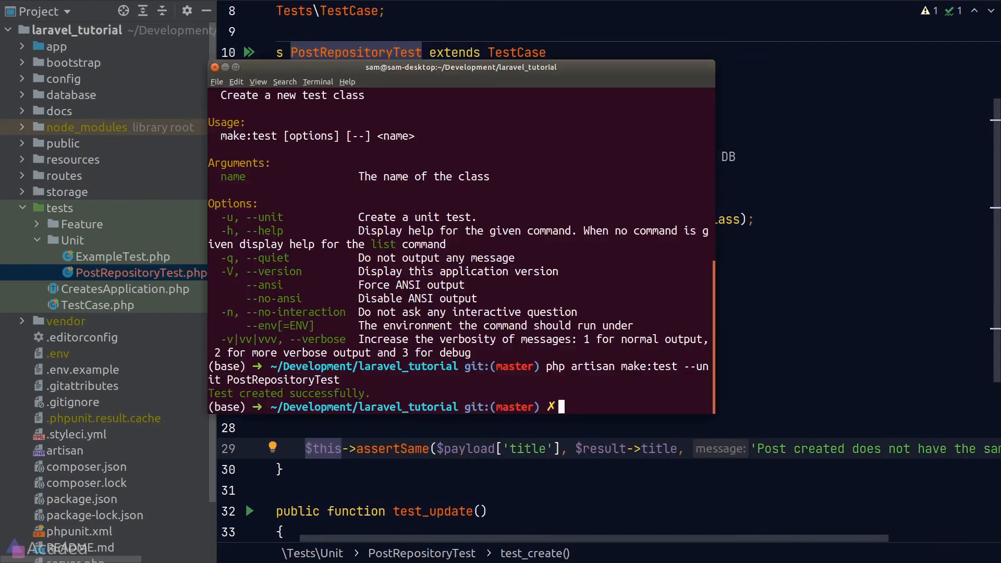
# Step: Run ./vendor/bin/phpunit and see test_create pass
pyautogui.write('./v')
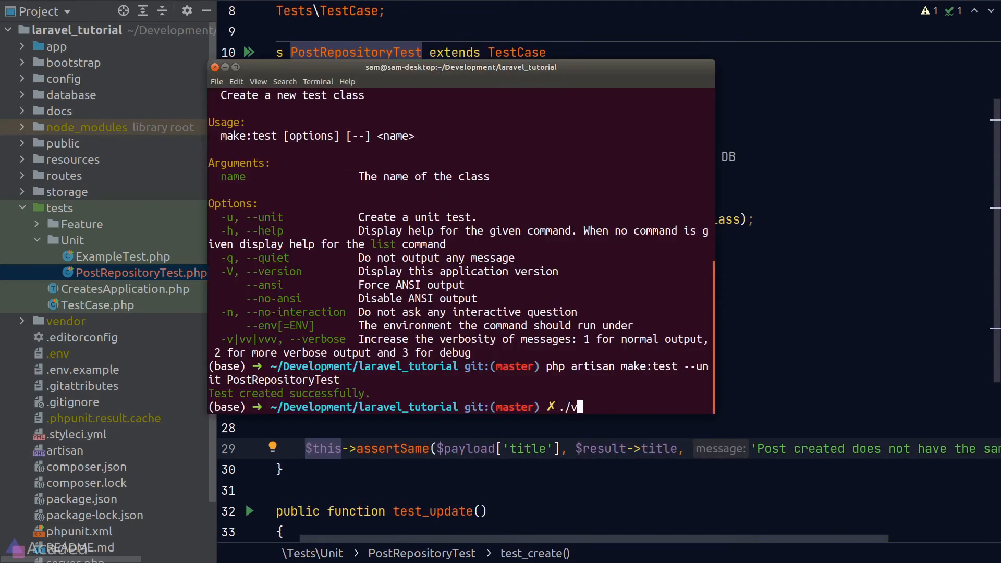
pyautogui.write('endor/bin/')
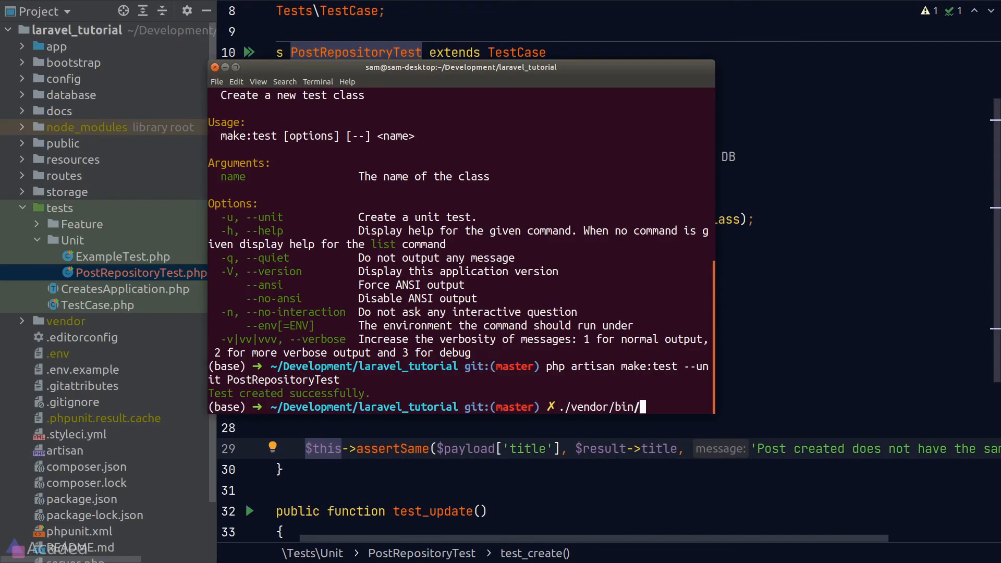
pyautogui.write('phpunit')
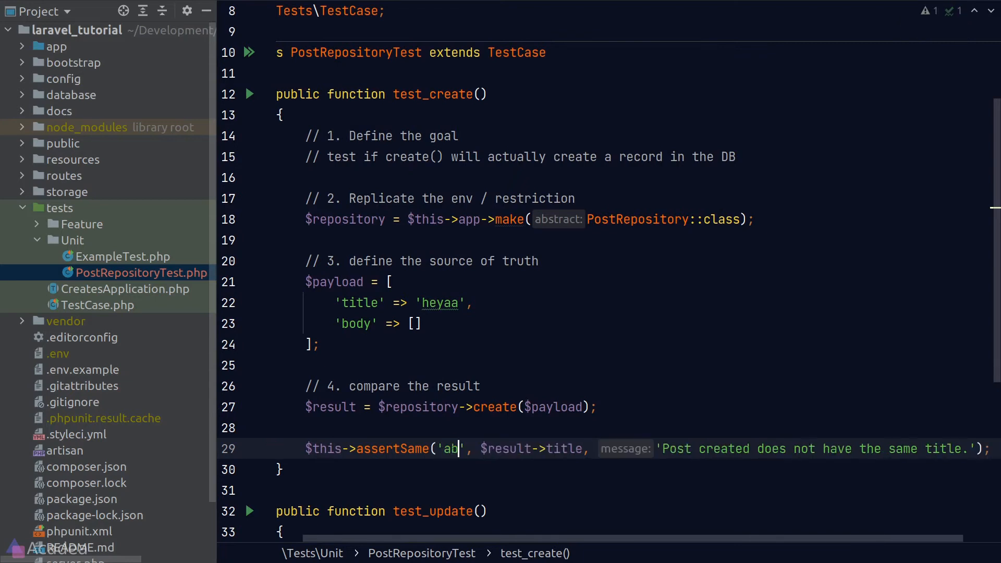
# Step: Change the expected title to 'abc' and rerun phpunit to see it fail against 'heyaa'
pyautogui.write('c')
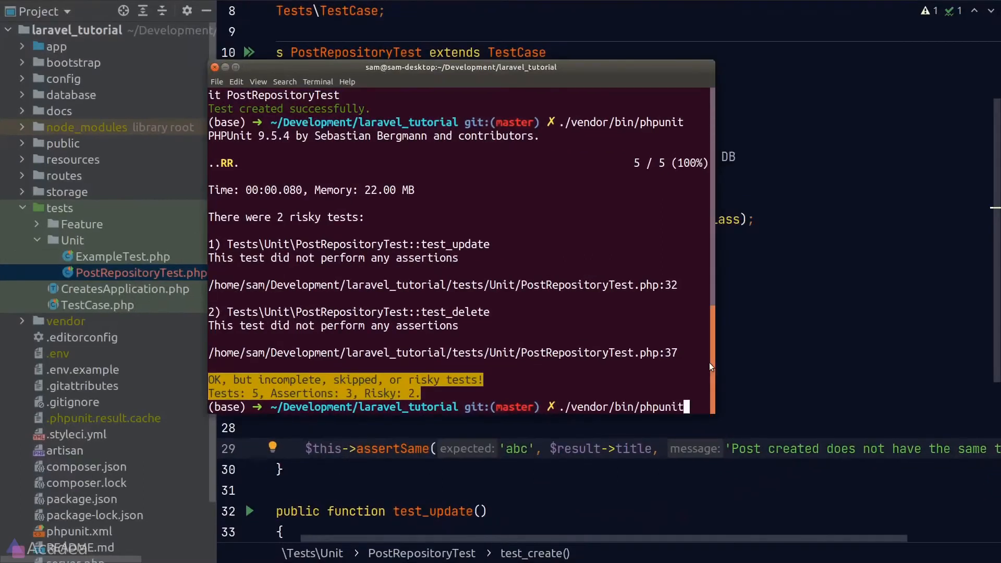
pyautogui.press('Return')
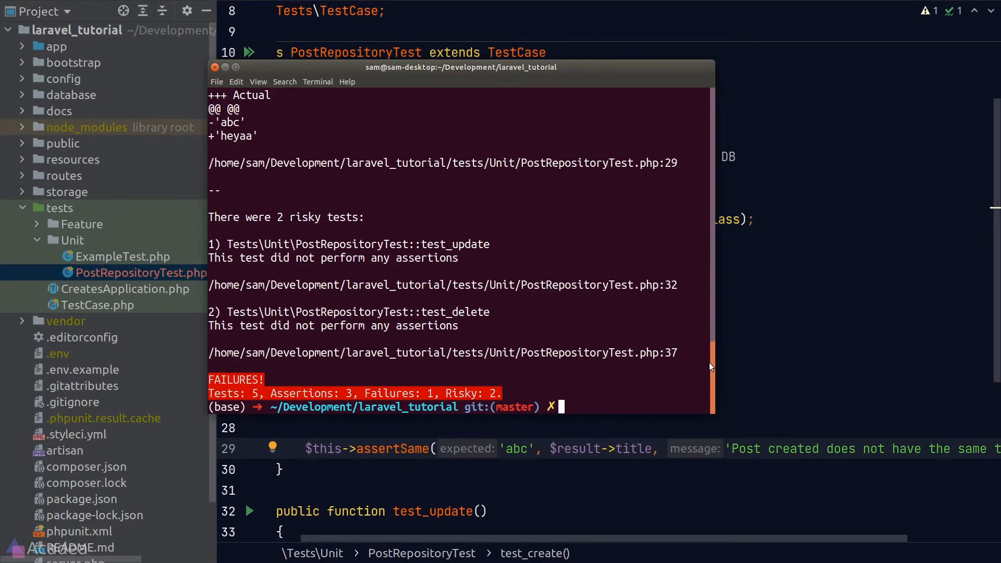
pyautogui.scroll(3)
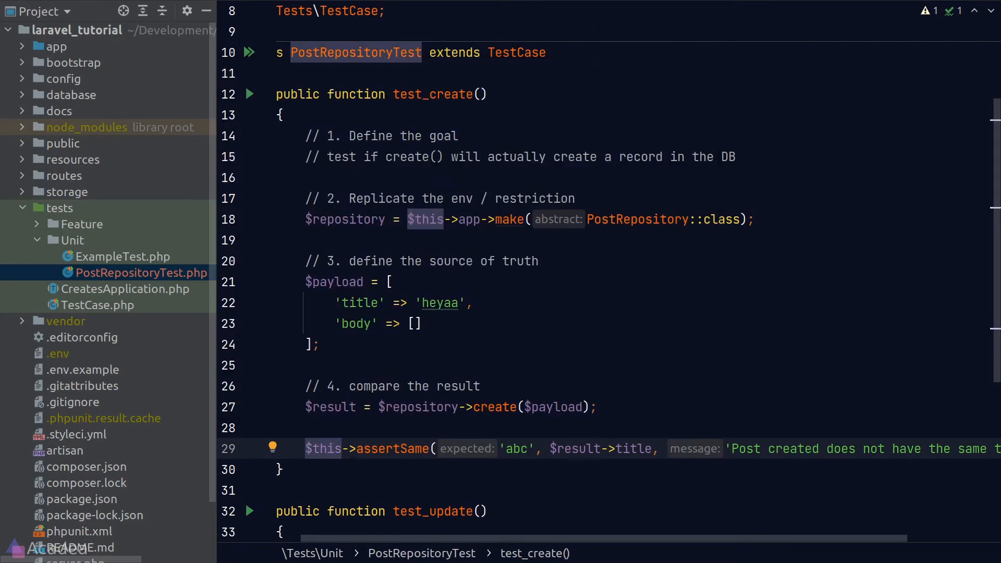
# Step: Restore test_create's expected $payload['title'] and start test_update with a goal comment, repository and factory dummy post
pyautogui.write("$payload['title']")
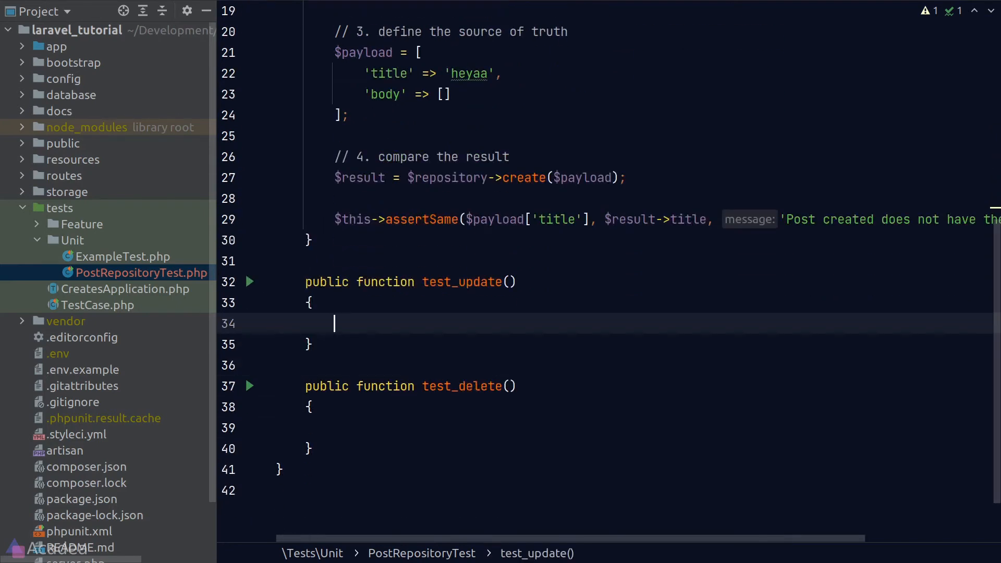
pyautogui.write('// Goal: make sure we can update')
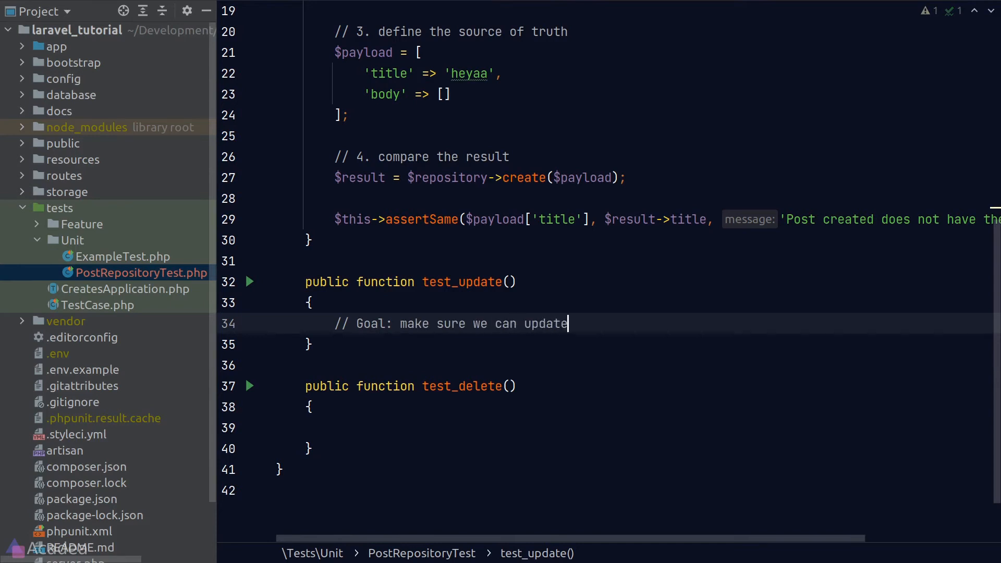
pyautogui.write('a post using the update')
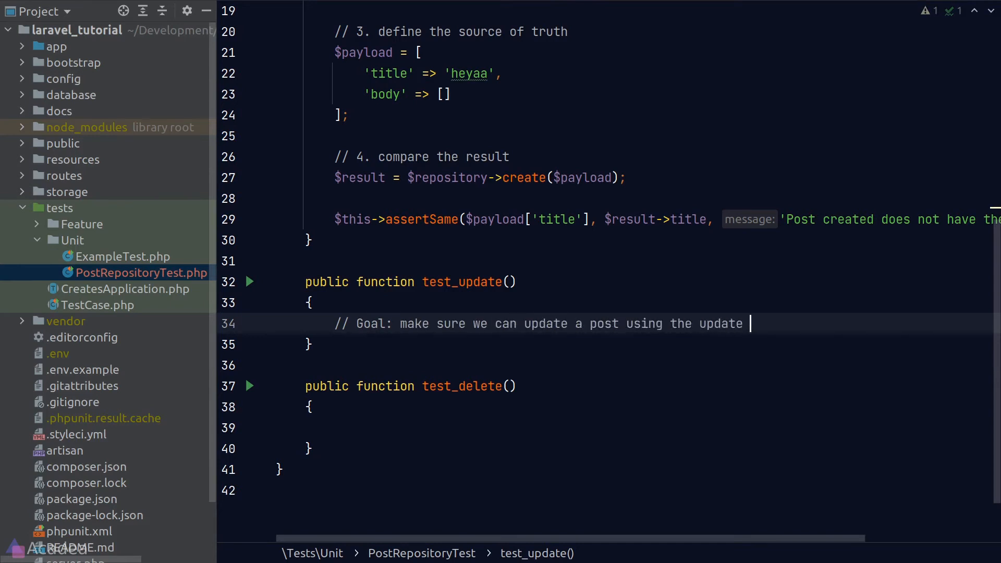
pyautogui.write('method')
pyautogui.write('// env')
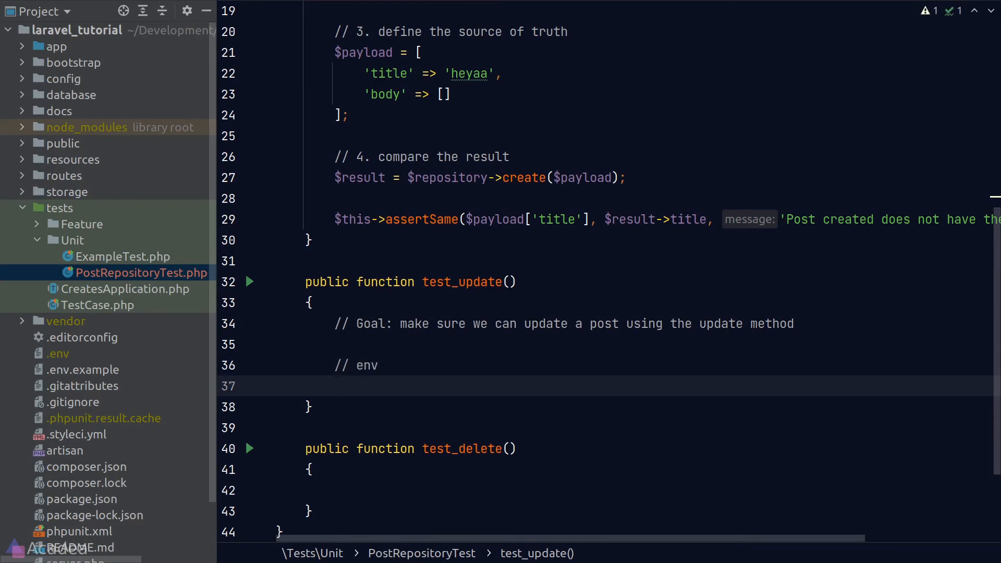
pyautogui.write('$repository = $this->app->make(PostRepository::class);')
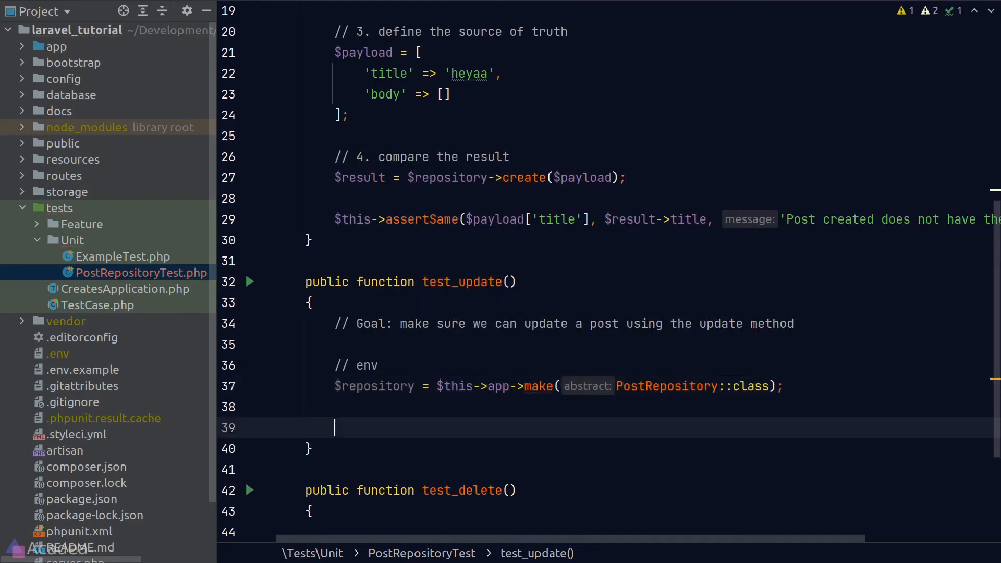
pyautogui.write('$dummyPost = Post::factory(1')
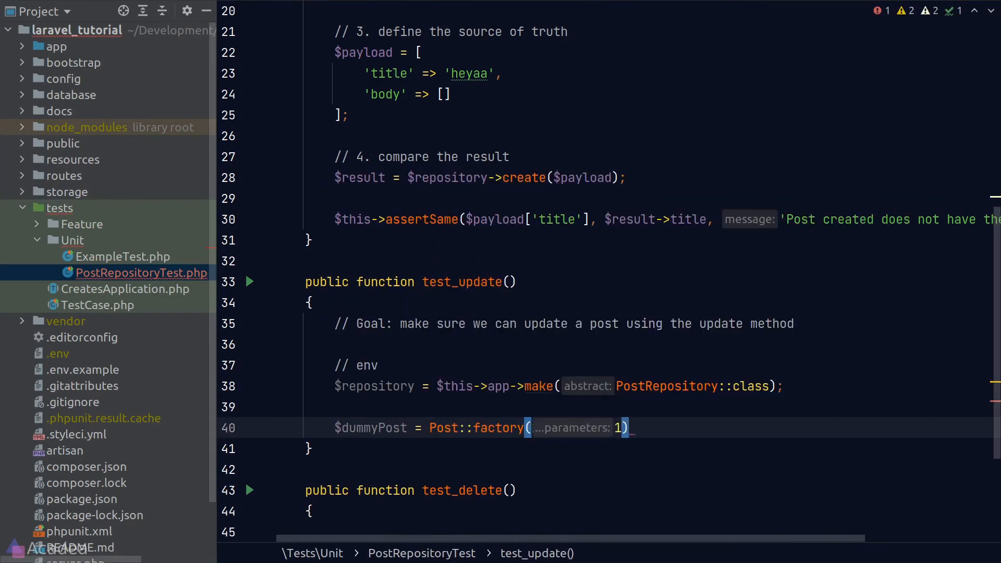
pyautogui.write('->create();')
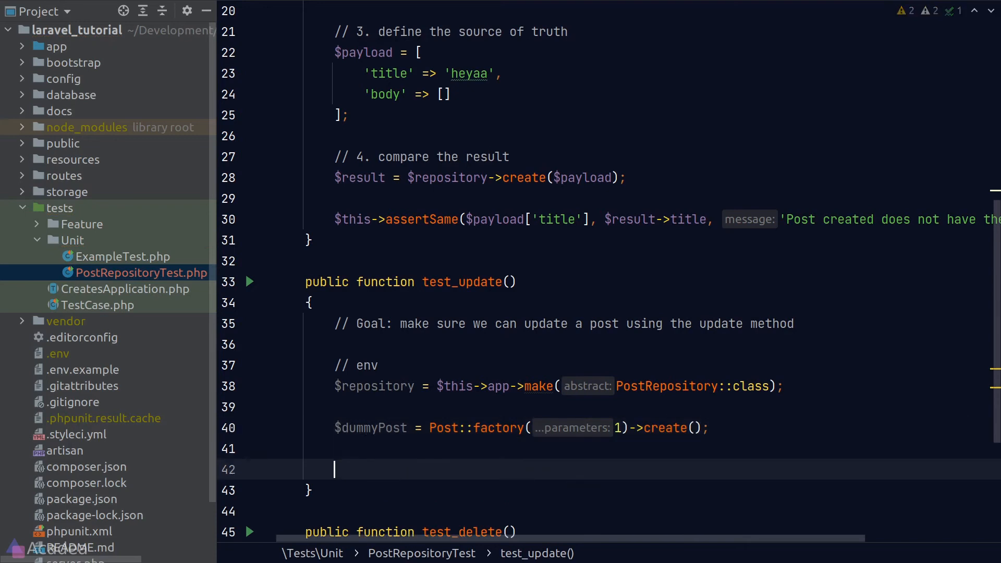
# Step: Add the payload, call $repository->update($dummyPost, $payload) and assertSame on the post's title
pyautogui.write('// source of truth')
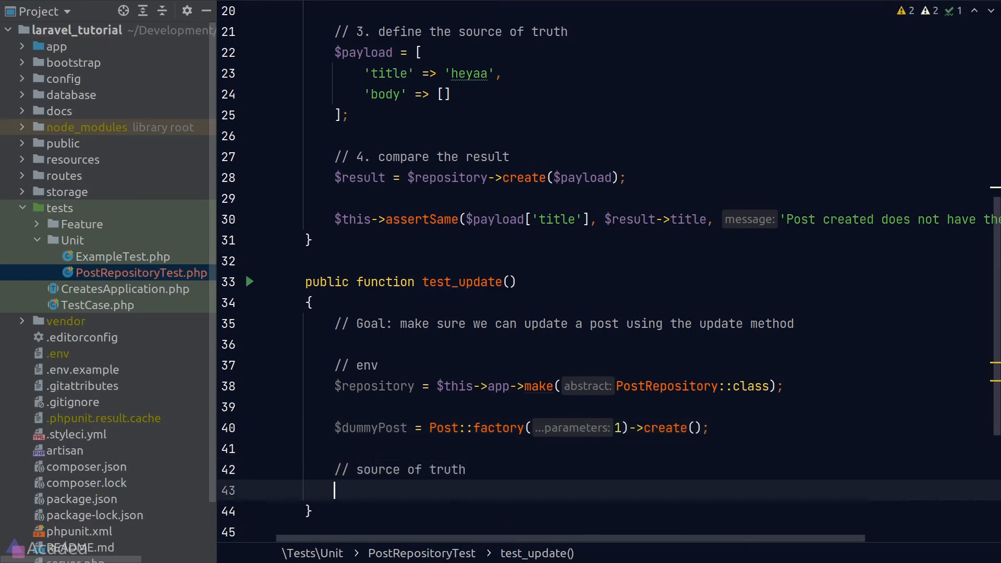
pyautogui.write('$payload = [')
pyautogui.write("'title' => 'abc123',")
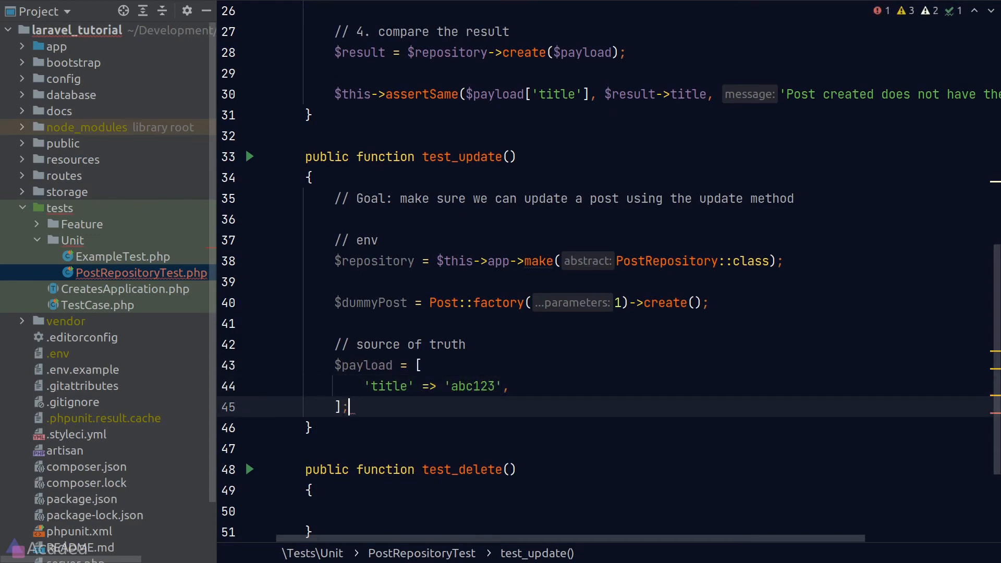
pyautogui.write('// compare')
pyautogui.write('$repository')
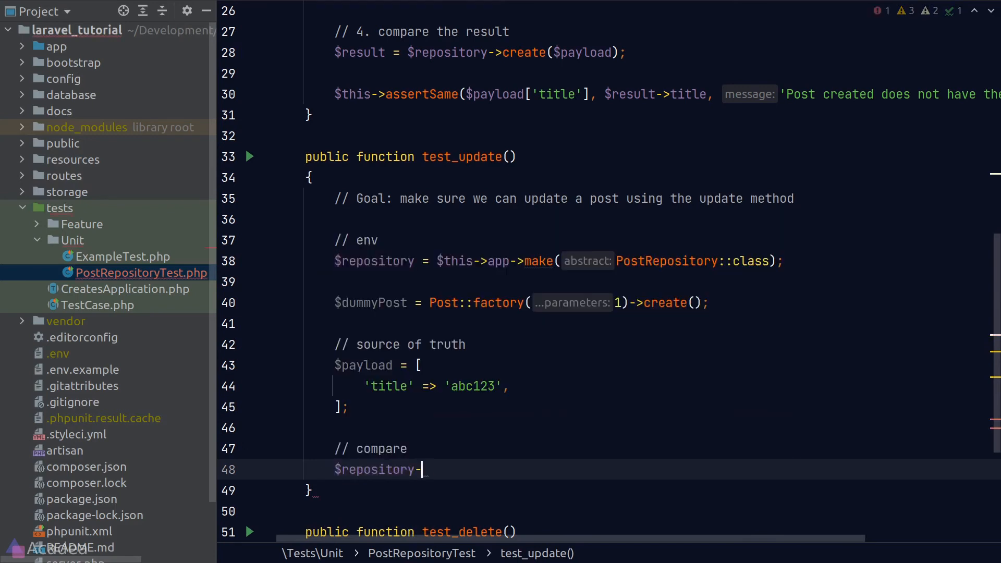
pyautogui.write('->update()')
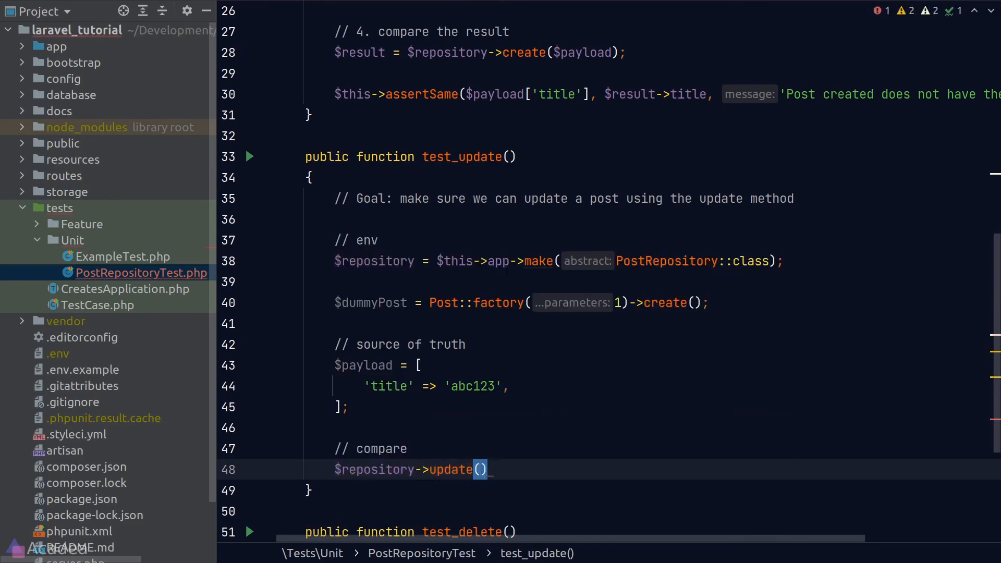
pyautogui.write('$dummyPost, $p')
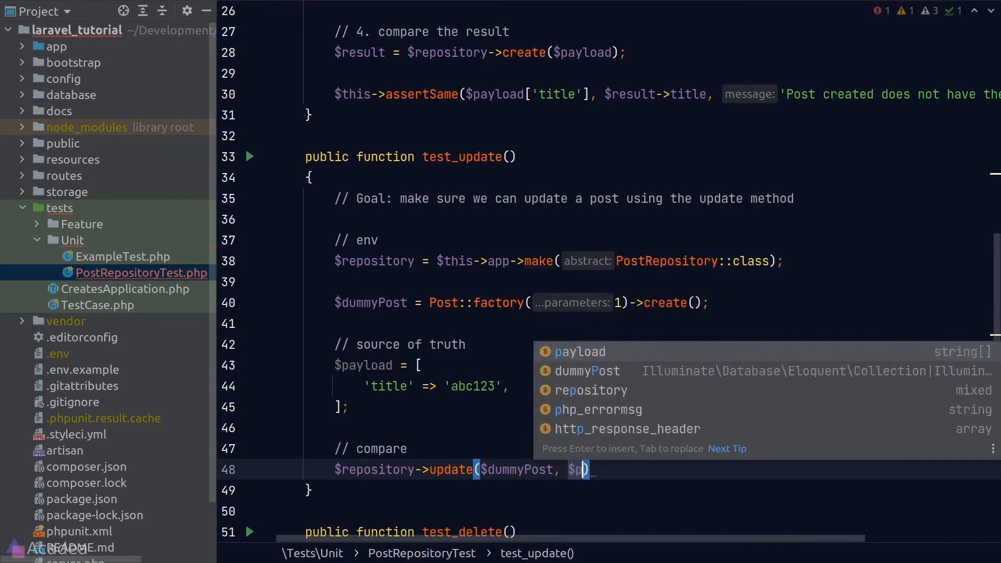
pyautogui.press('Enter')
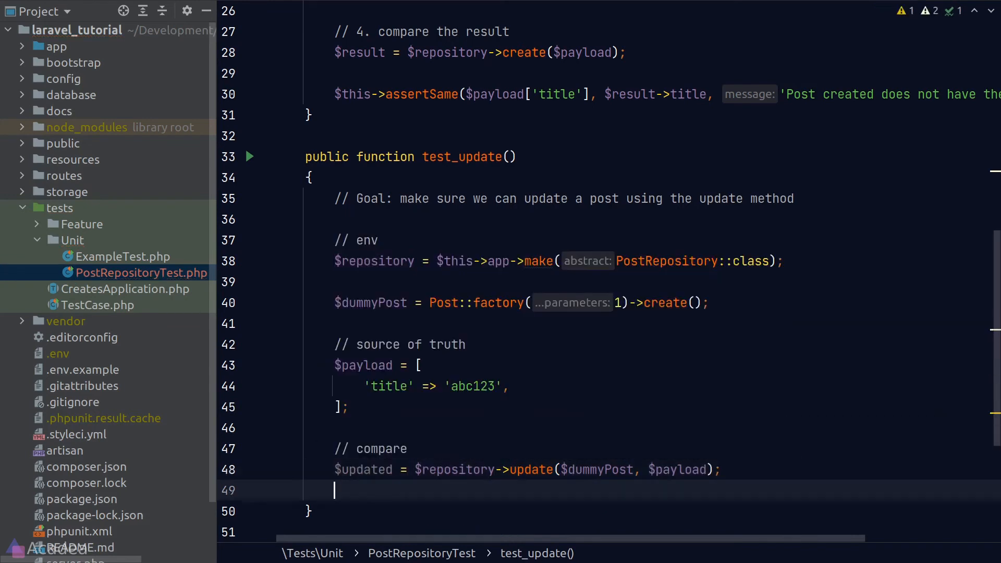
pyautogui.write("$this->assertSame($payload['title'], $updated);")
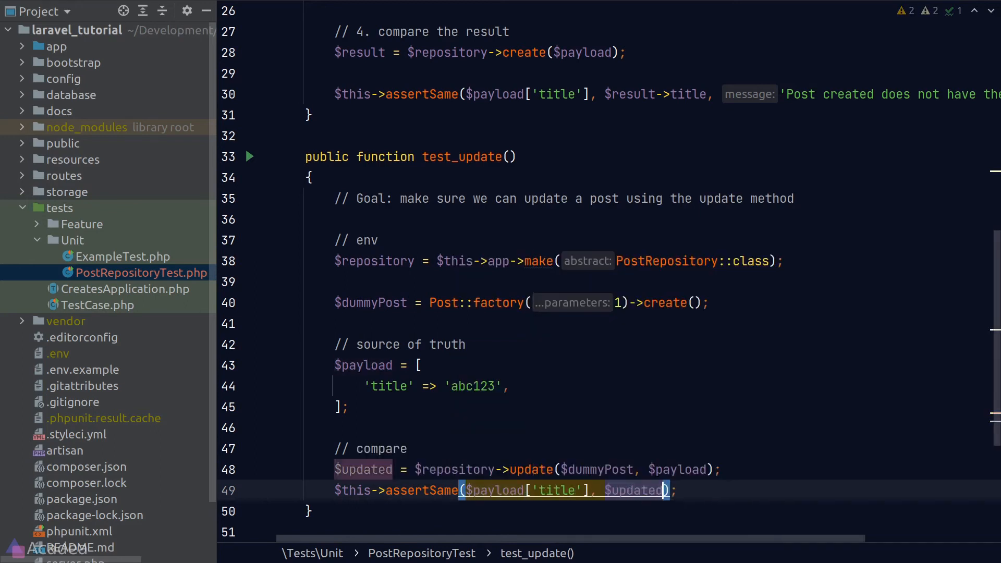
pyautogui.write("->title, 'Post updated does not have the sa")
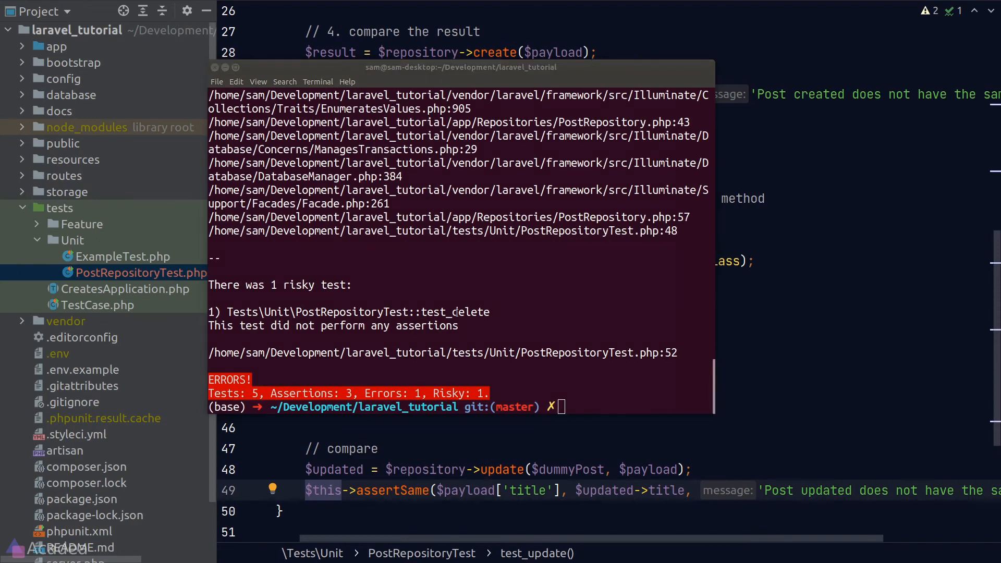
# Step: Take the first factory post by appending [0] to Post::factory(1)->create() after the collection error
pyautogui.scroll(3)
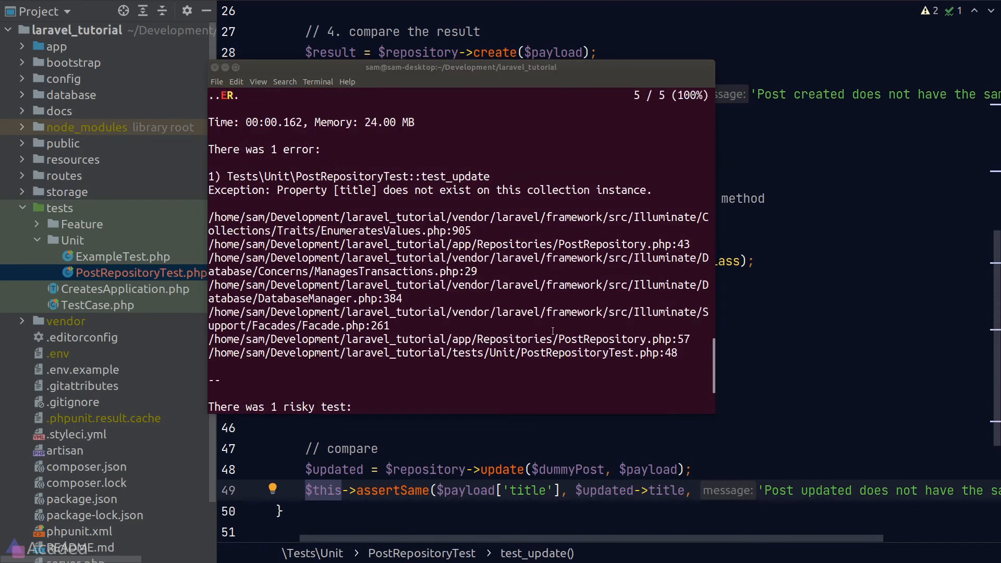
pyautogui.doubleClick(670, 338)
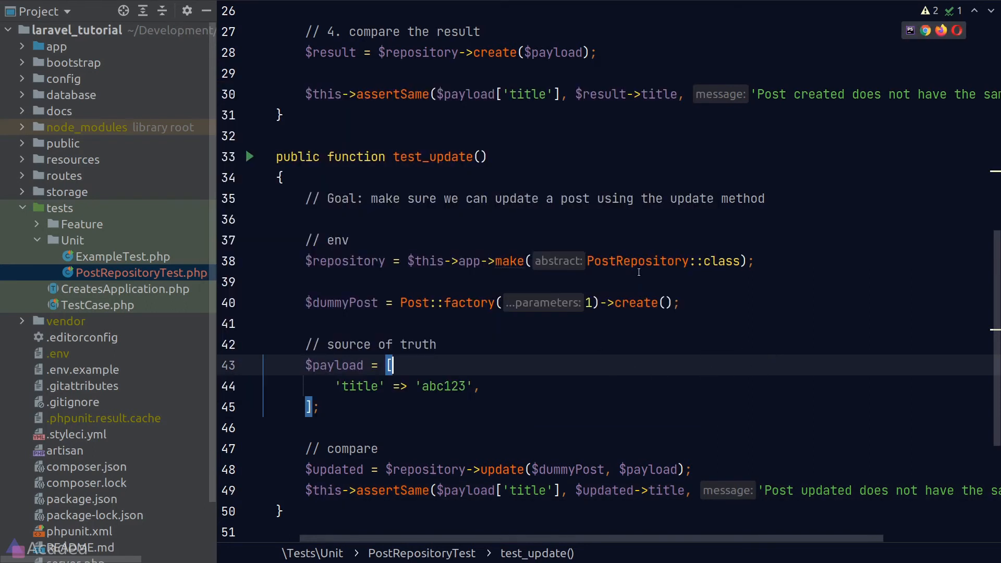
pyautogui.click(667, 302)
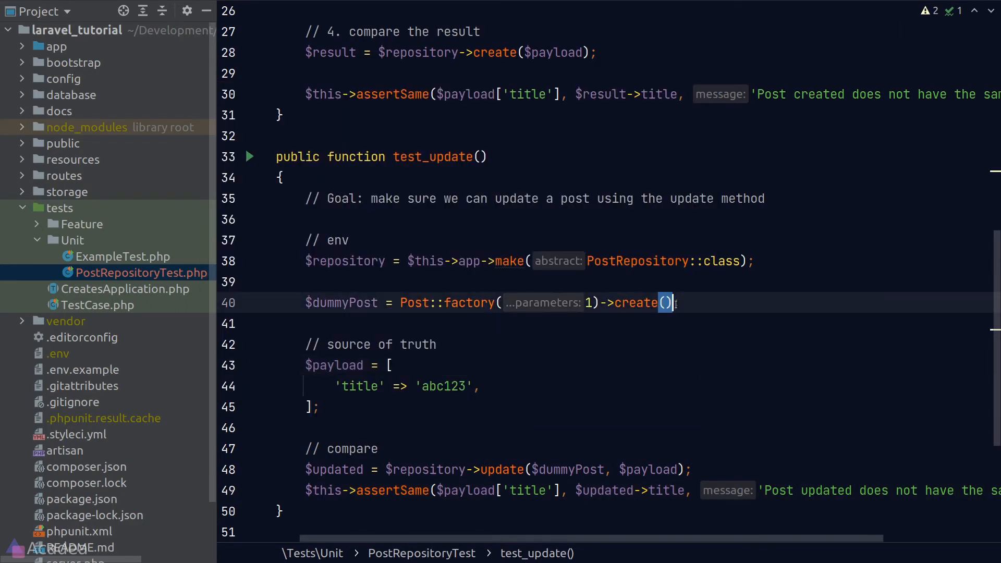
pyautogui.write('[0];')
pyautogui.write('public function test_delete(')
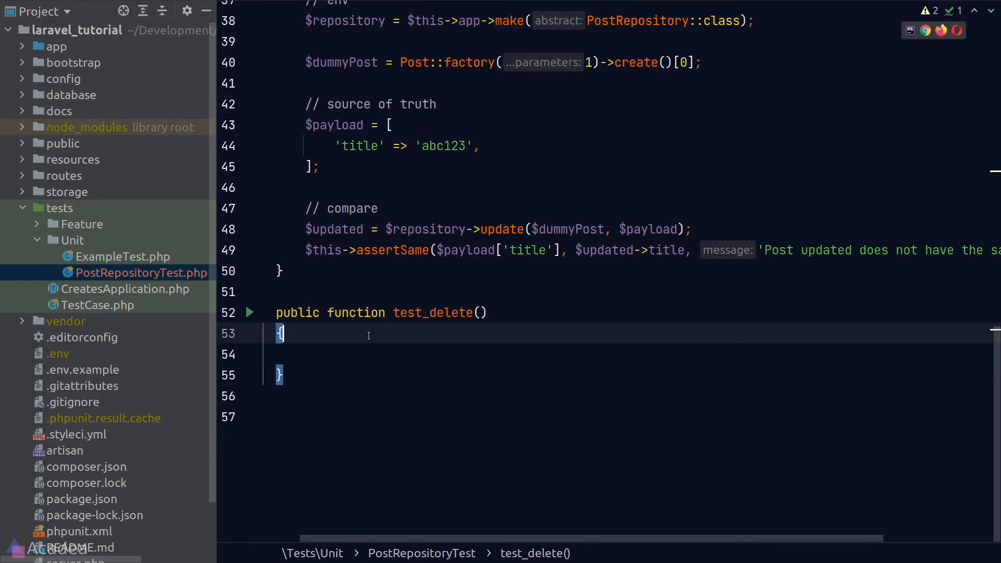
# Step: Start test_delete with a 'test if forceDelete' goal comment, the repository and a dummy Post
pyautogui.write('//')
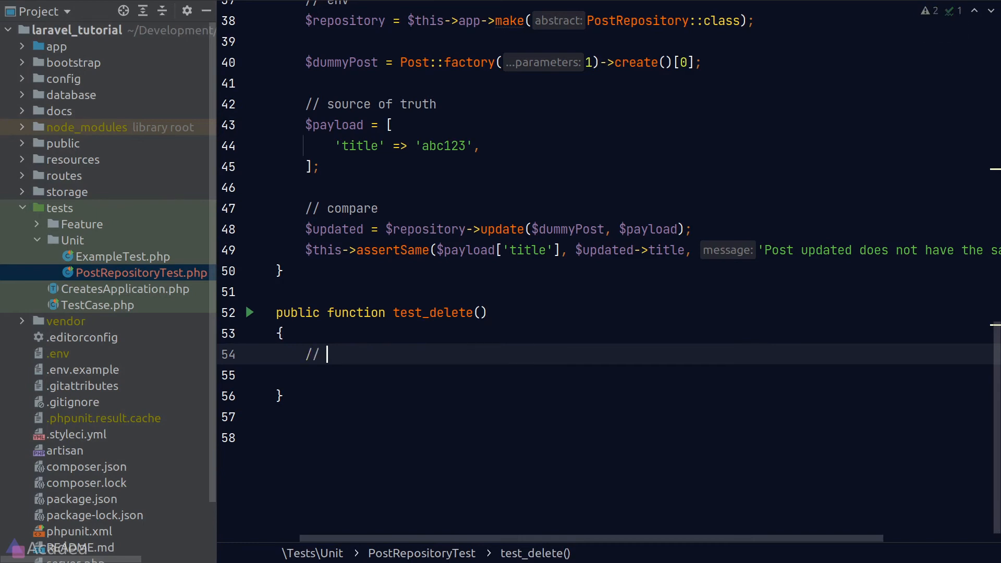
pyautogui.write('Goal:')
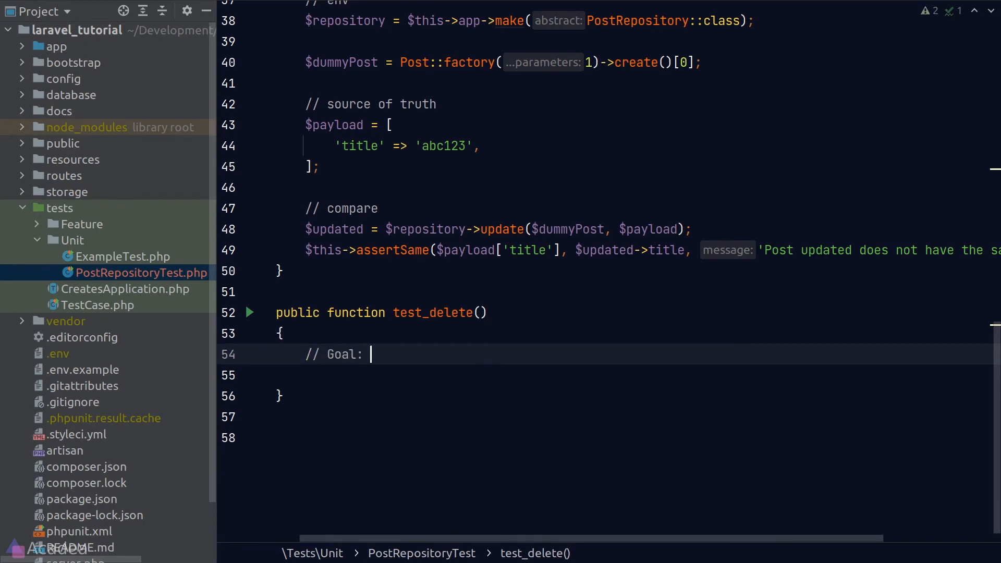
pyautogui.write('test')
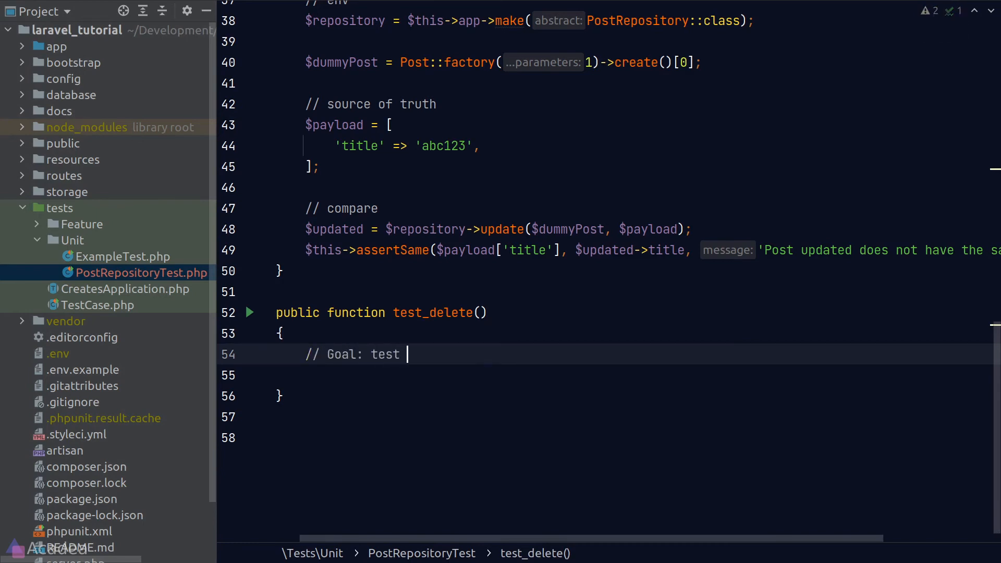
pyautogui.write('if forceDelete() is working')
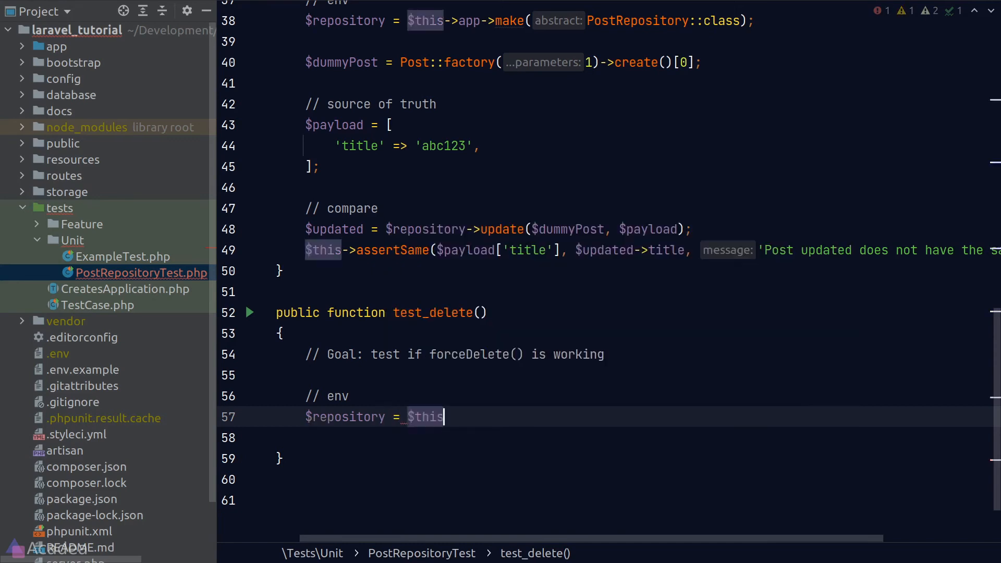
pyautogui.write('->app->make(PostRepository::class);')
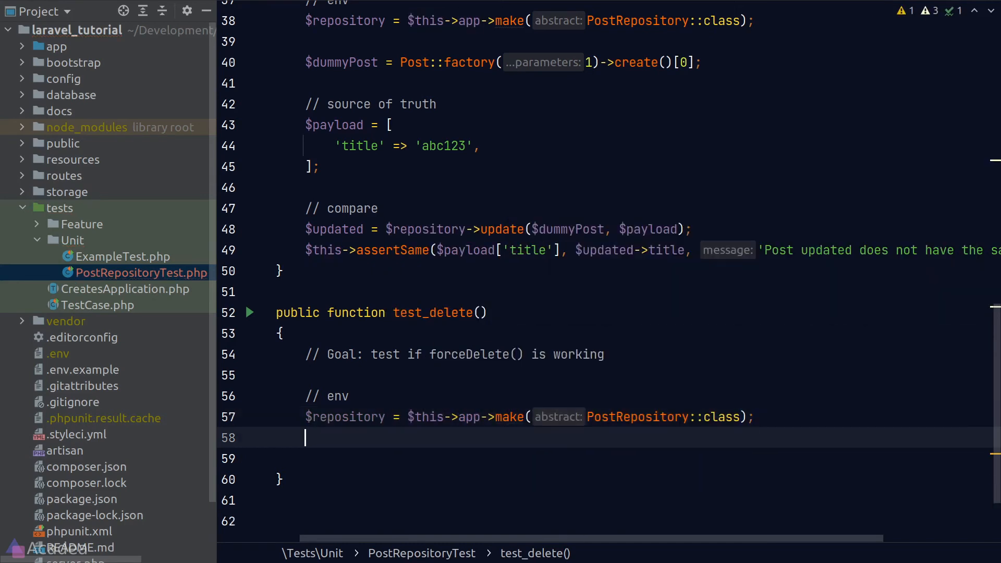
pyautogui.write('$dummy = Post::factory(1)->create()->first();')
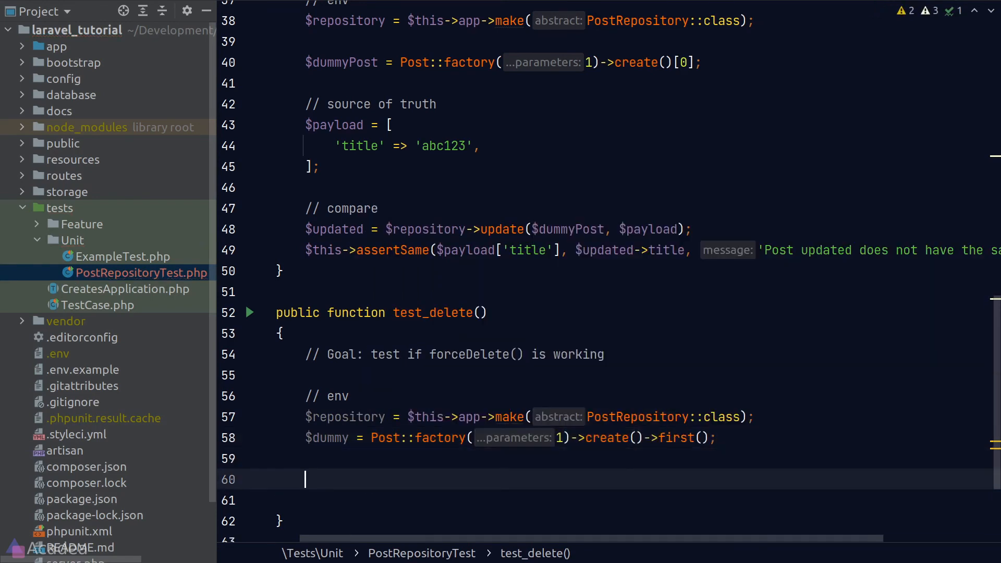
pyautogui.scroll(-3)
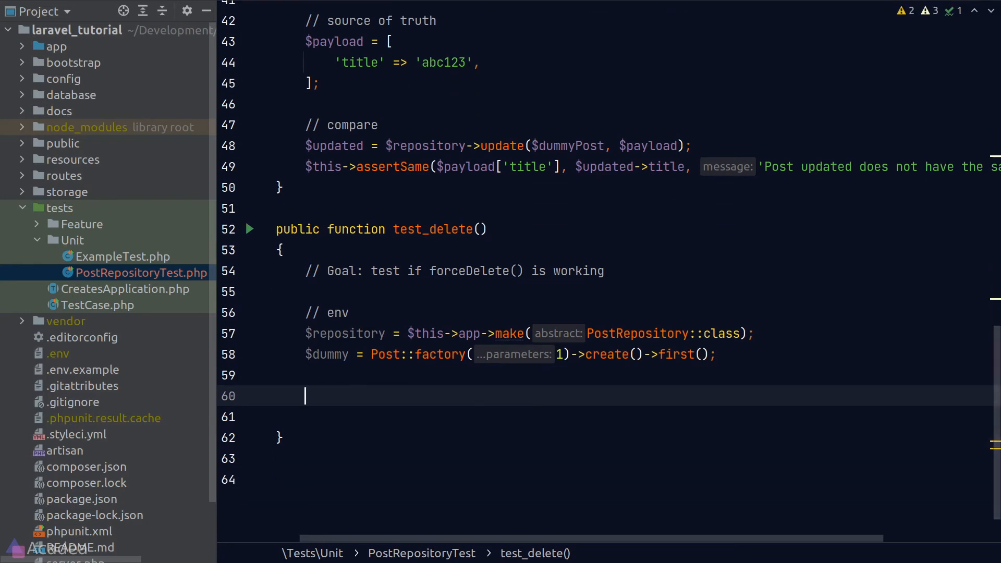
# Step: Call $repository->forceDelete($dummy), look the post up with Post::query()->find and begin the assertion
pyautogui.write('// com')
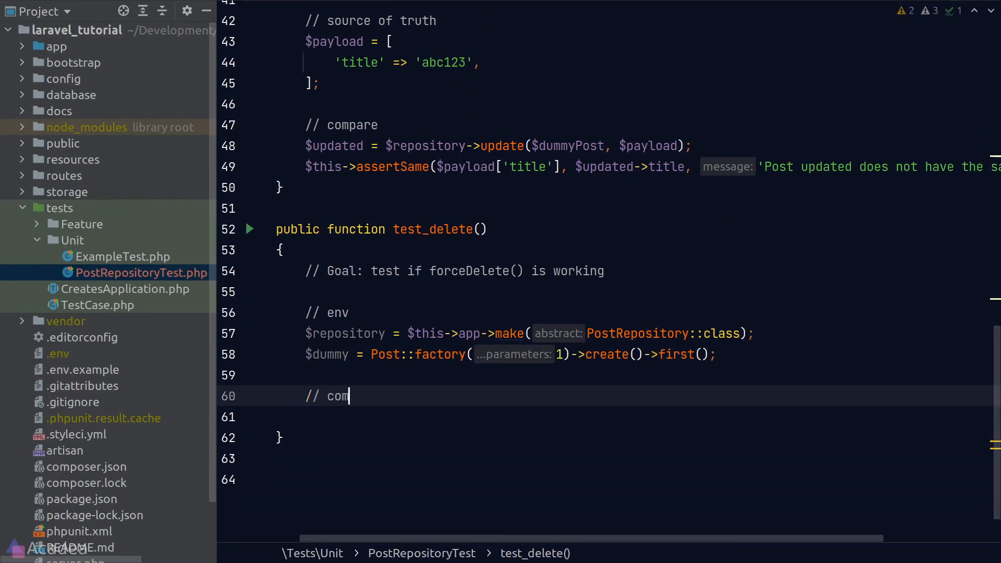
pyautogui.write('pare')
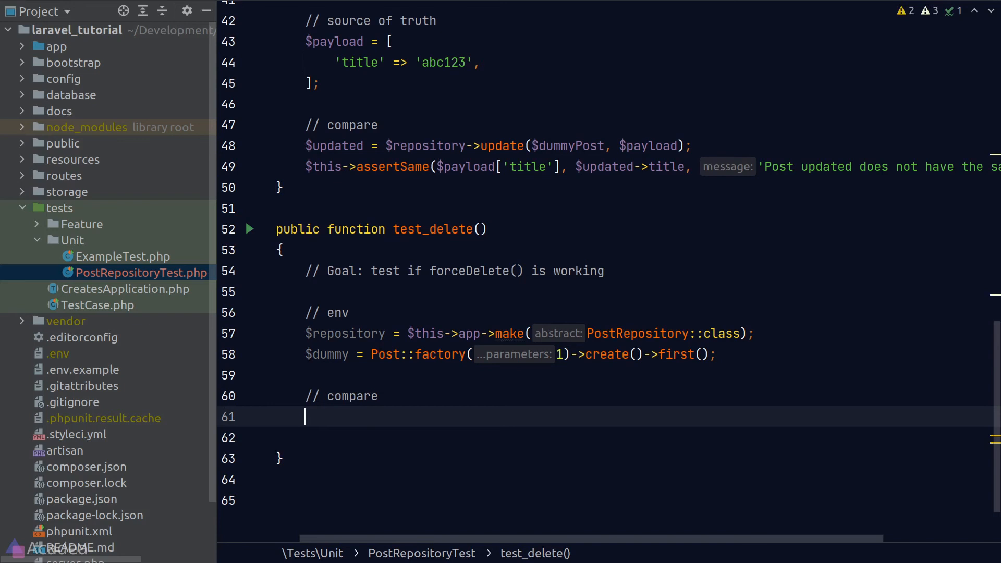
pyautogui.write('$deleted = $repository->')
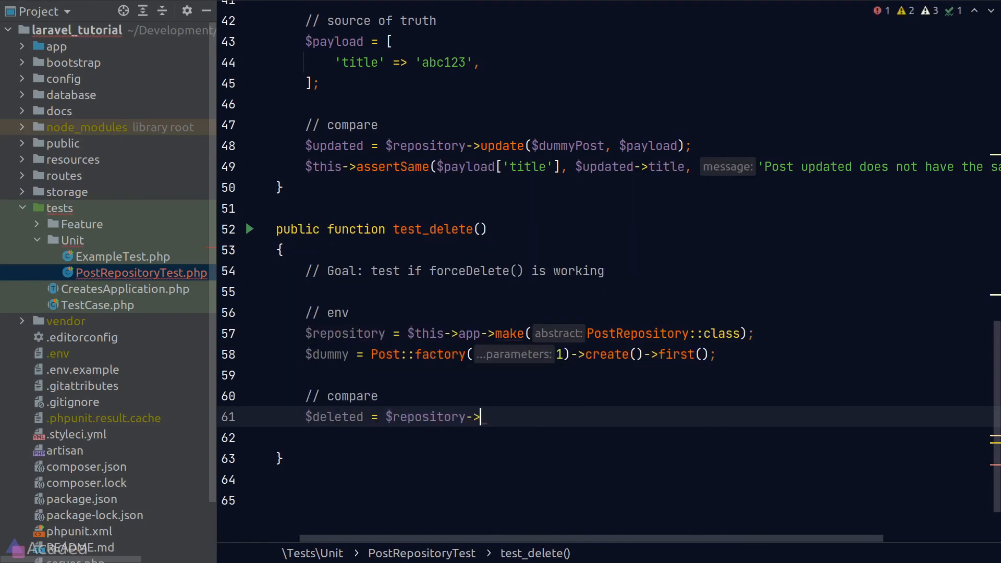
pyautogui.write('forceDelete($dummy);')
pyautogui.write('// ver')
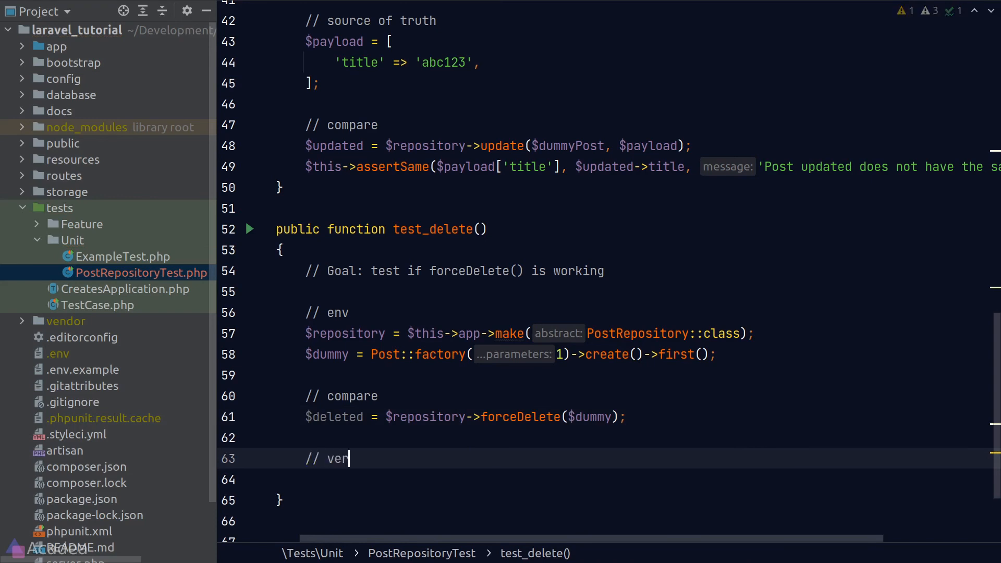
pyautogui.write('ify if it is deleted')
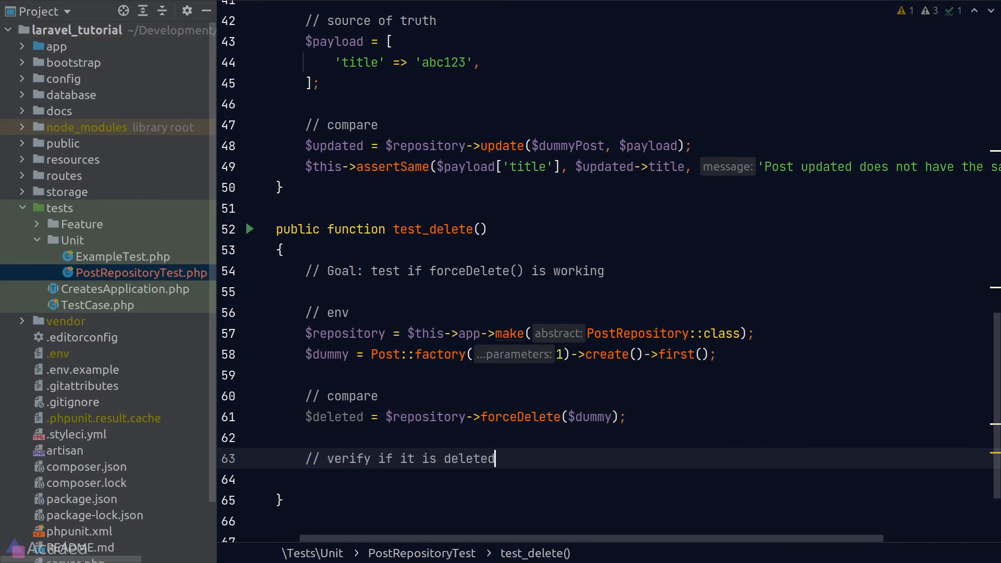
pyautogui.write('Post::query()->find($deleted->id);')
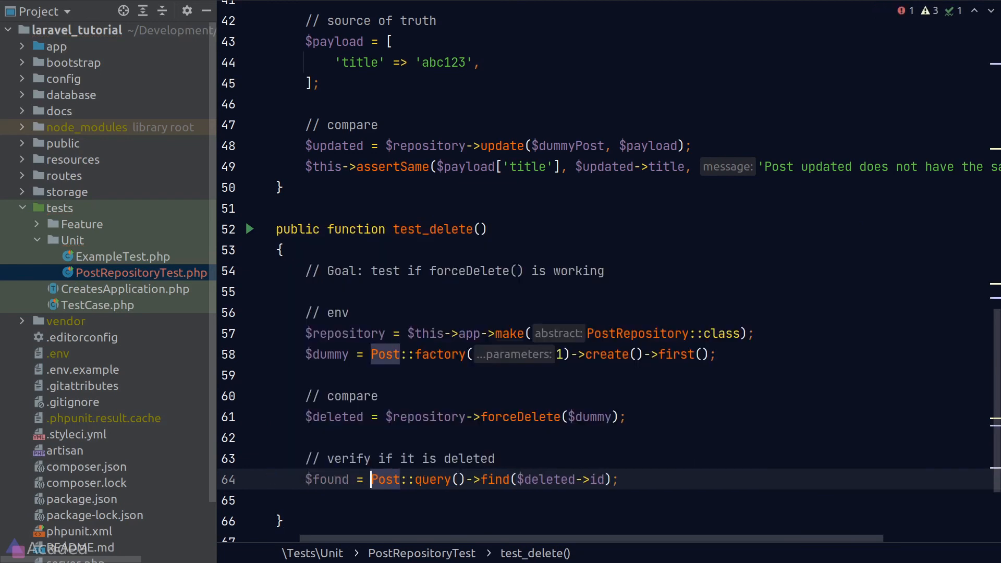
pyautogui.write('$th')
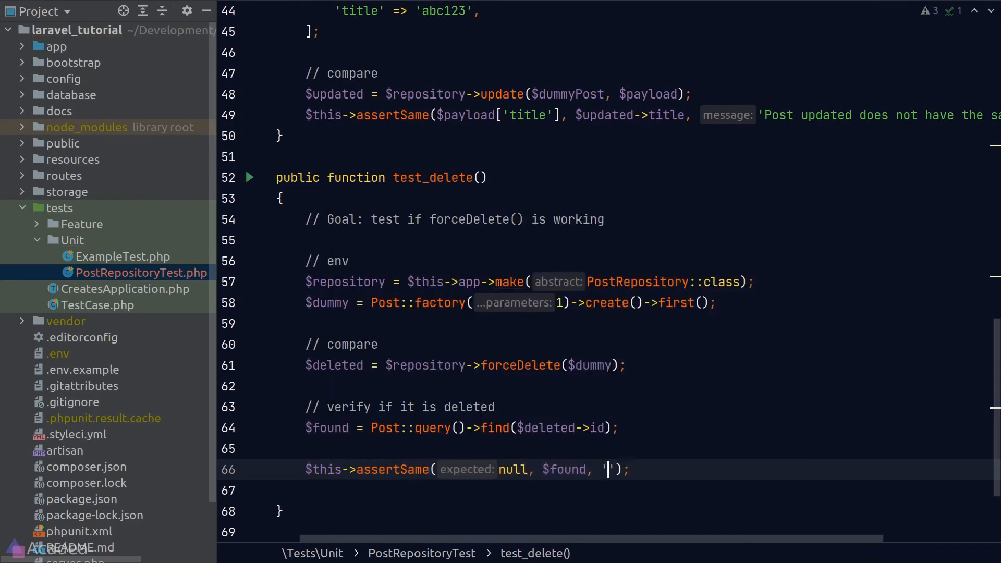
# Step: Give the null assertion the message 'Post is not deleted' and find the post by $dummy's id
pyautogui.write('Post is not deleted')
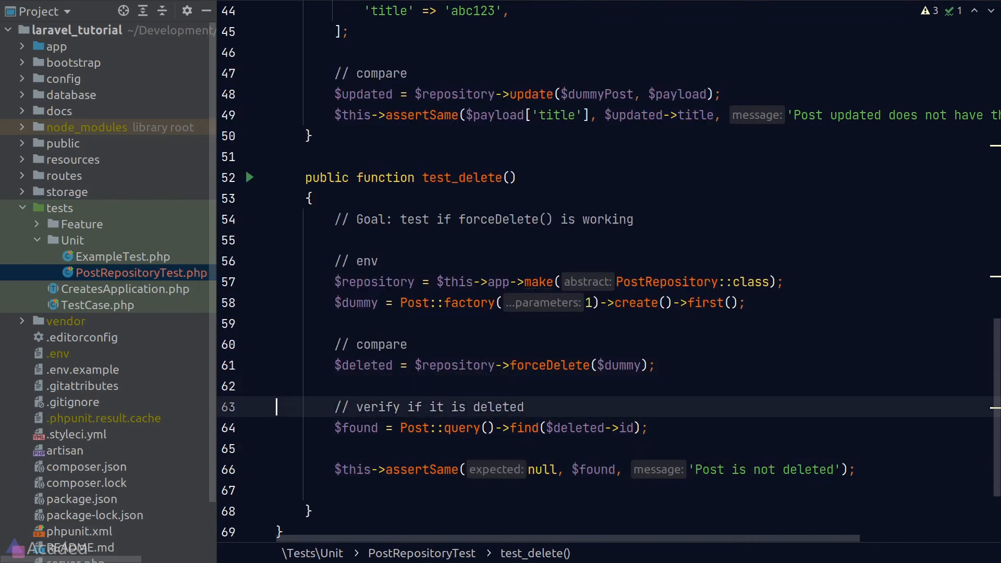
pyautogui.doubleClick(573, 427)
pyautogui.write('ummy')
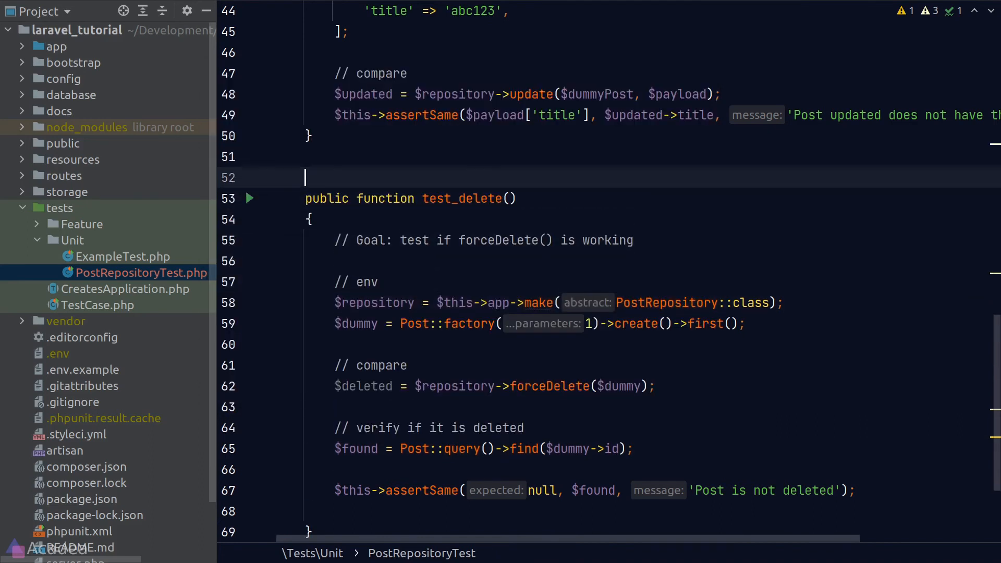
pyautogui.press('Enter')
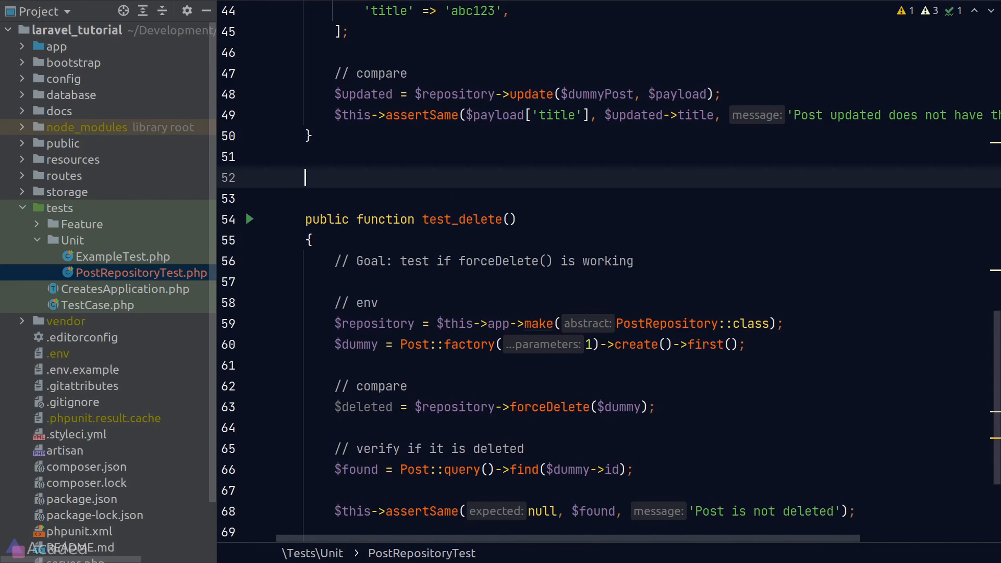
# Step: Add test_delete_will_throw_exception_when_delete_post_that_doesnt_exist with a repository and an unsaved make() dummy post
pyautogui.write('test_delete_will_(')
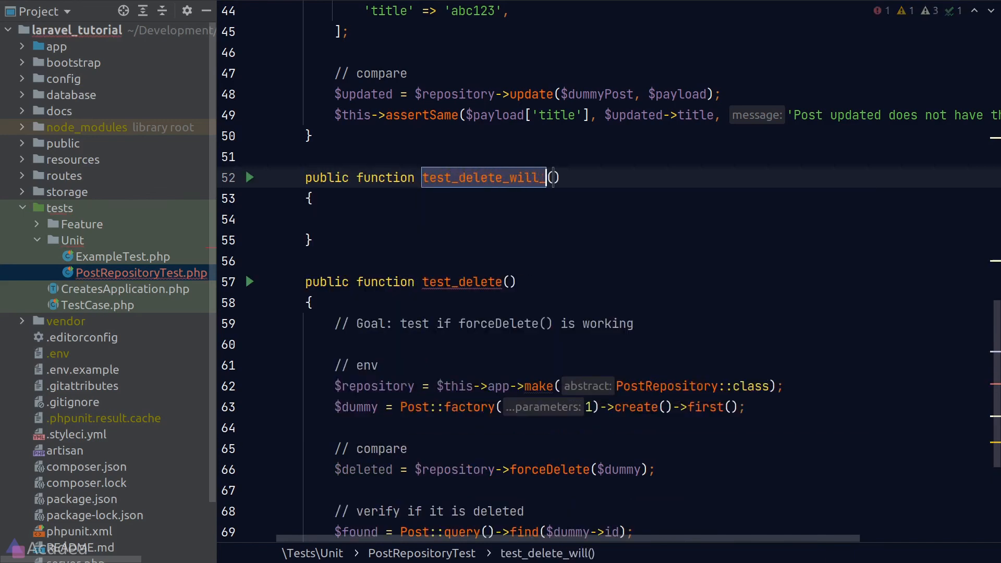
pyautogui.write('throw_exception_when_delete_post_that_doesnt_exist')
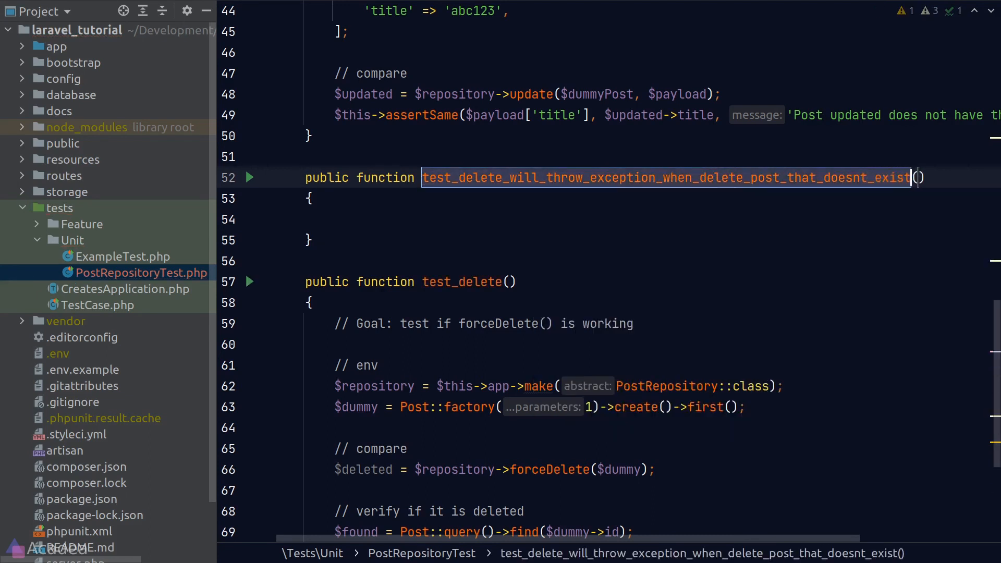
pyautogui.click(378, 365)
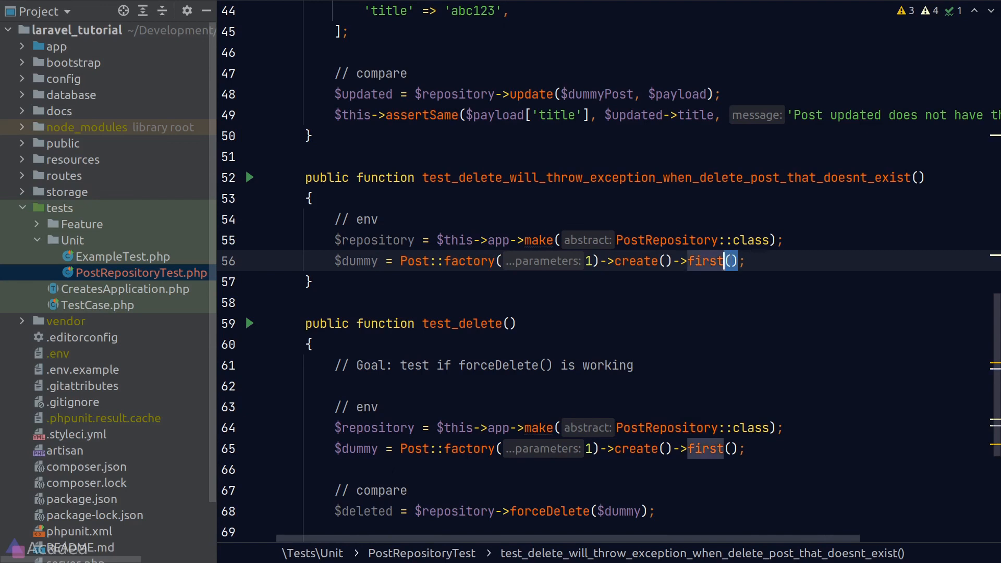
pyautogui.write('mak')
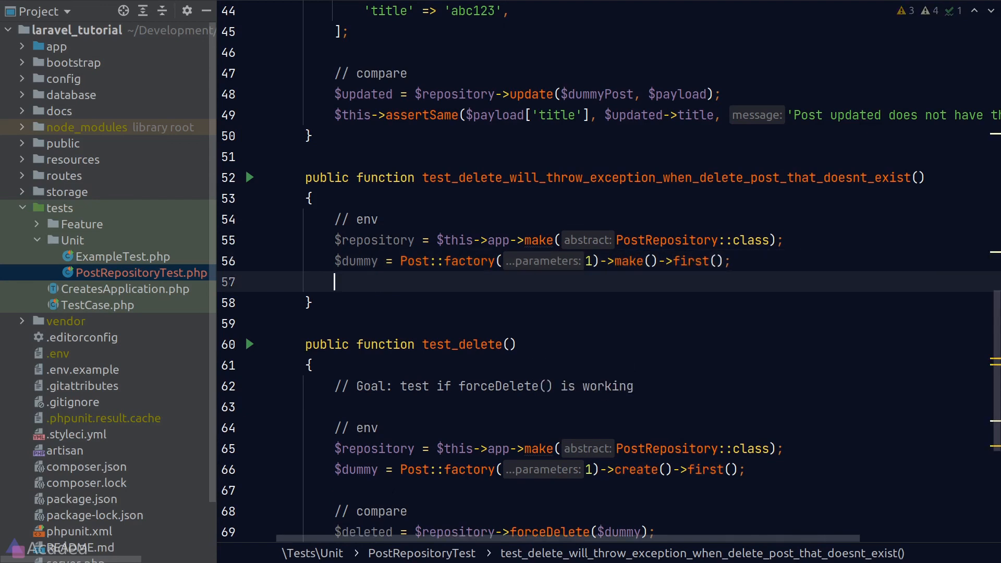
pyautogui.write('$repository->')
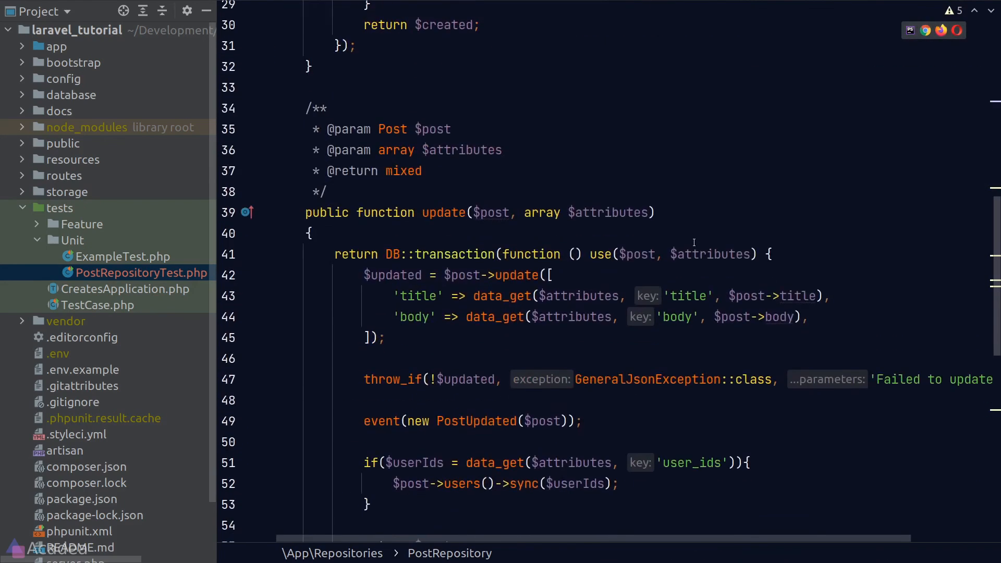
pyautogui.scroll(-3)
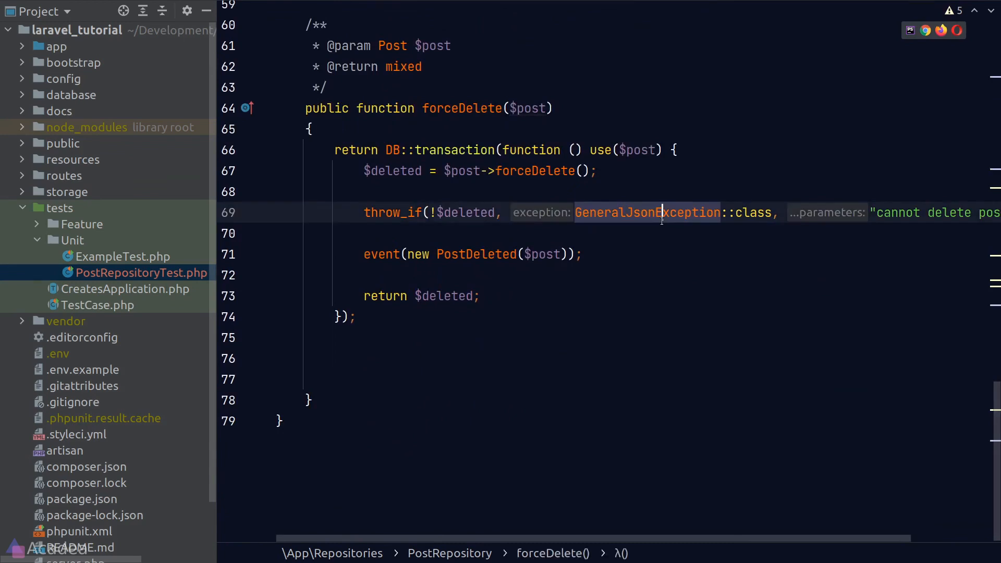
pyautogui.moveTo(626, 237)
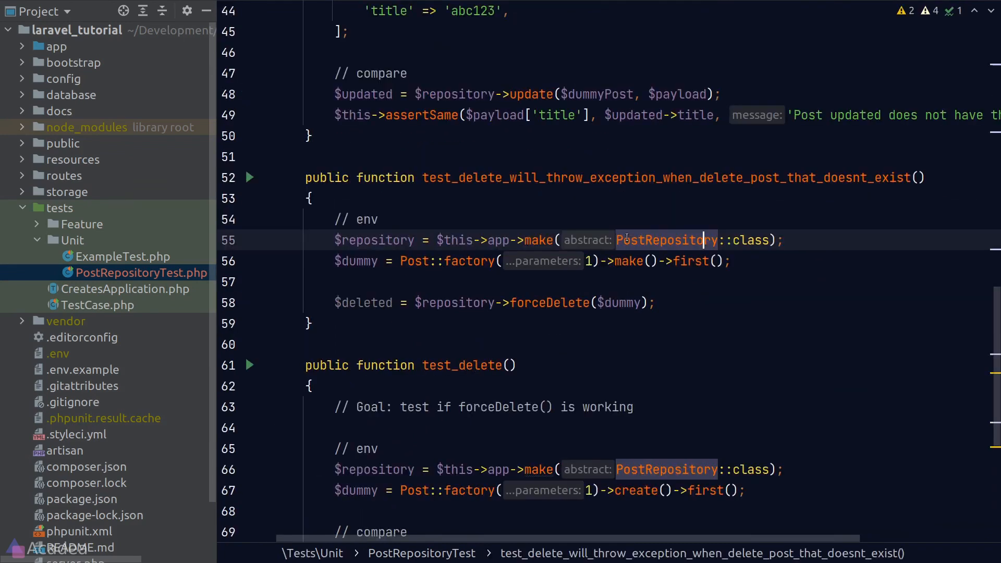
# Step: Add $this->expectException before the forceDelete and rerun phpunit to OK (6 tests, 6 assertions)
pyautogui.click(277, 281)
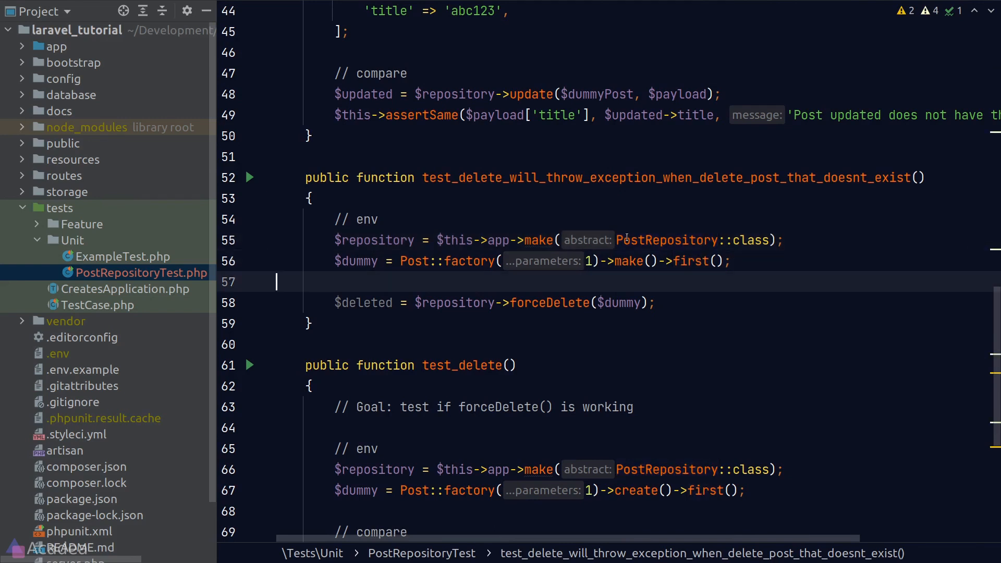
pyautogui.write('$this->')
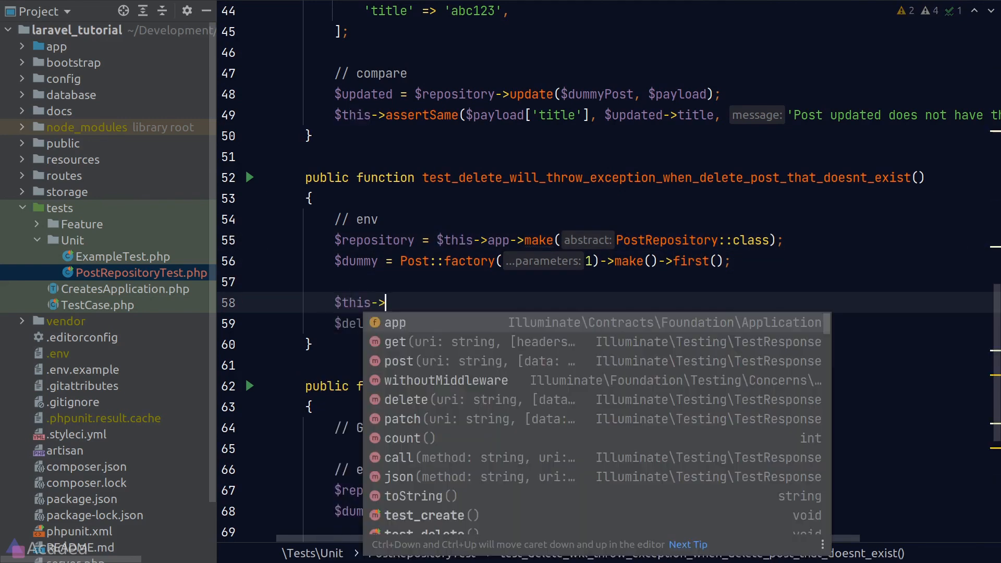
pyautogui.write('expe')
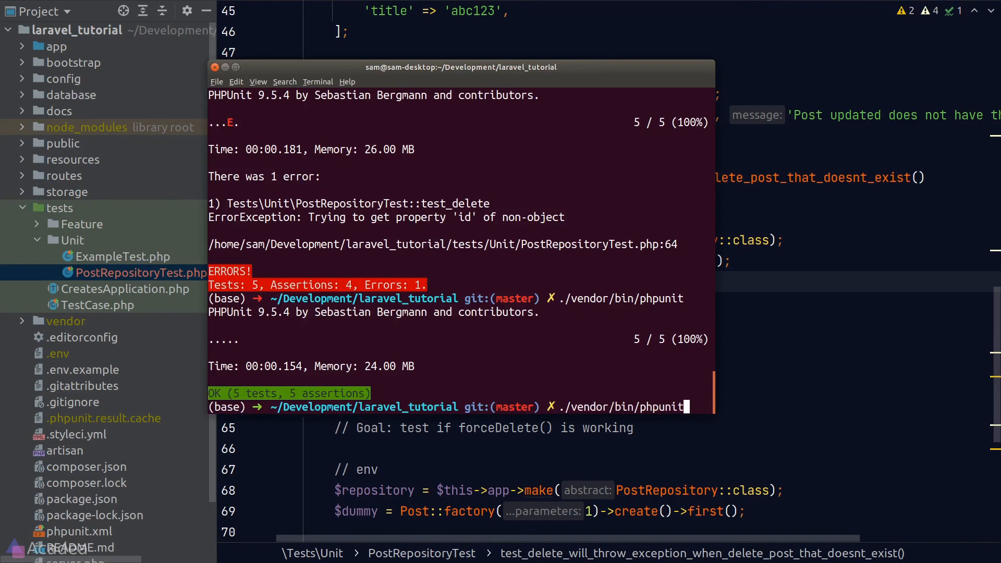
pyautogui.press('Return')
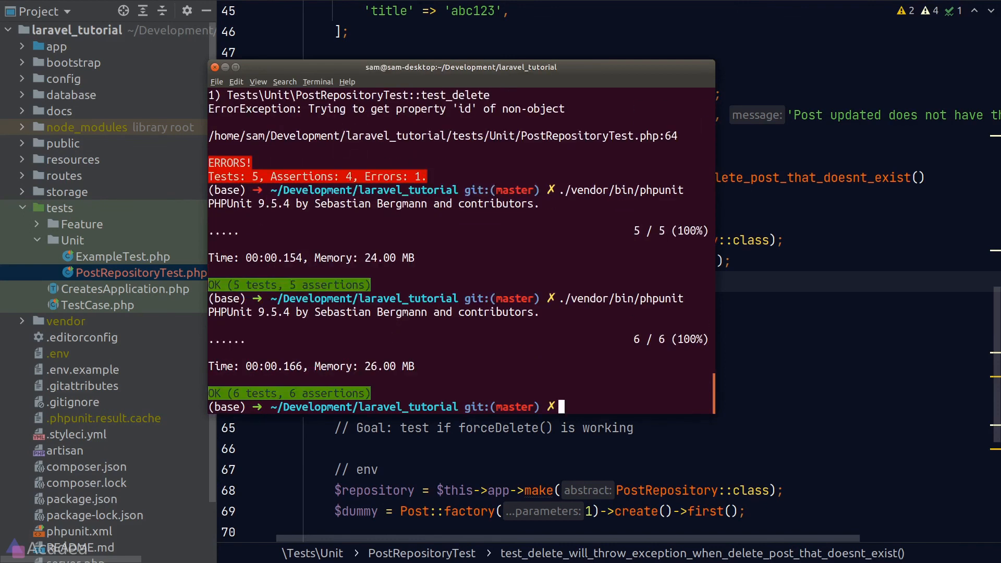